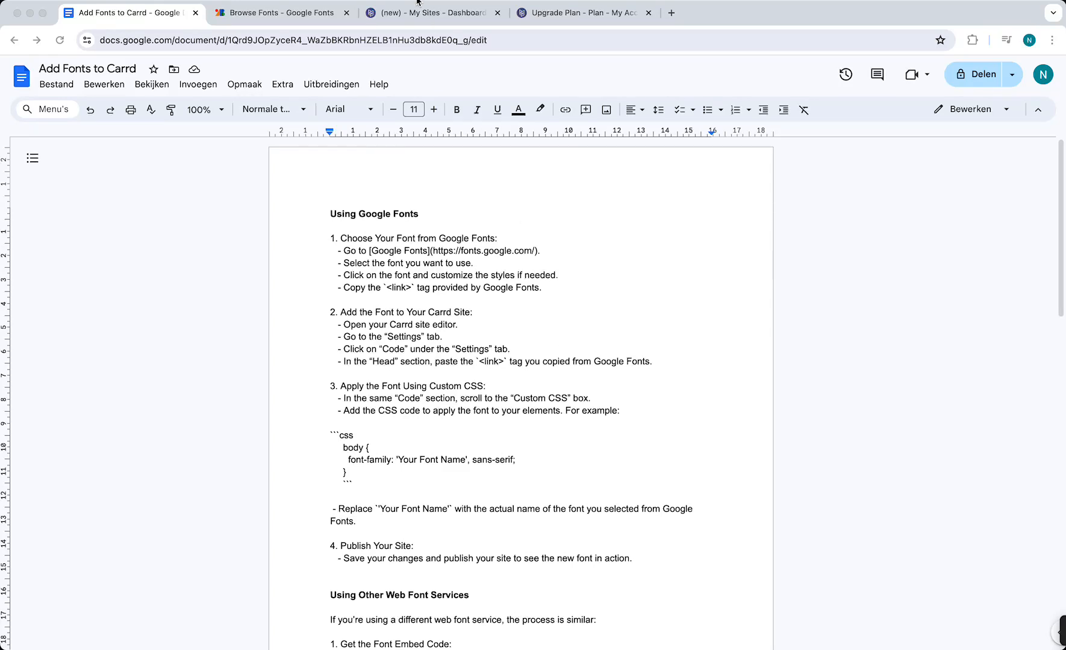
Step: Glance at the Carrd editor and the guide, then bring up the Google Fonts catalogue
left_click(424, 12)
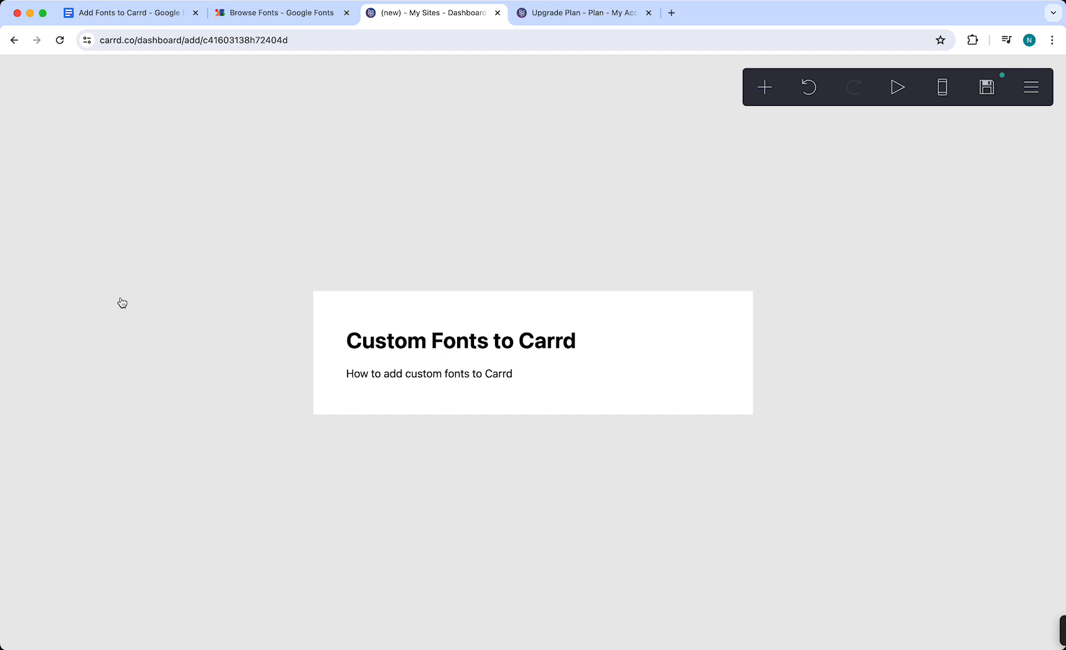
mouse_move(71, 94)
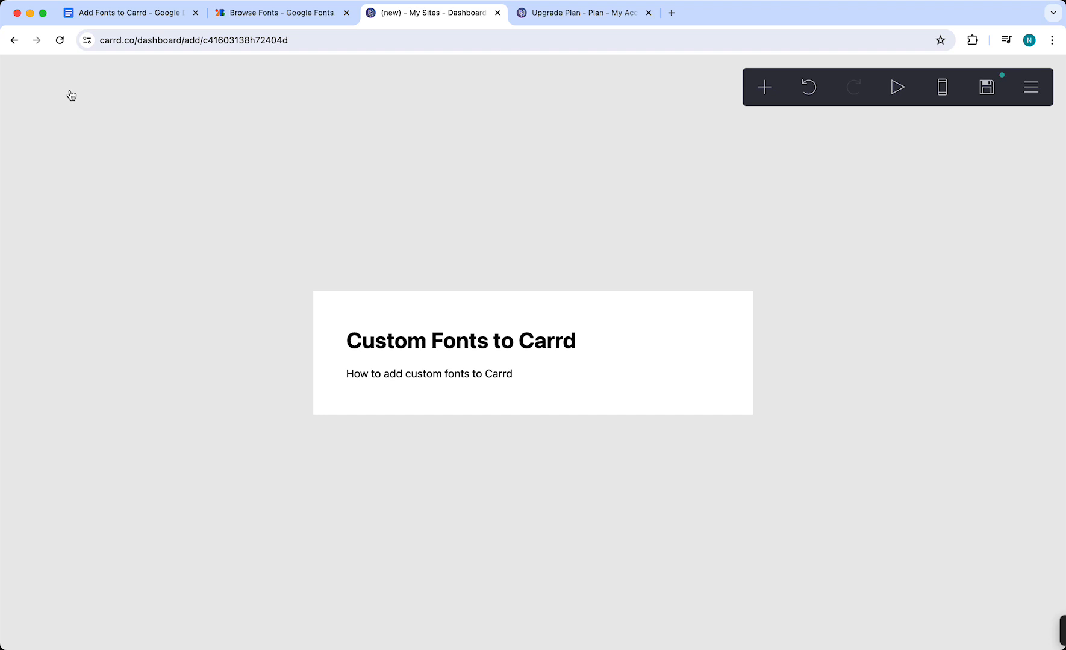
left_click(132, 12)
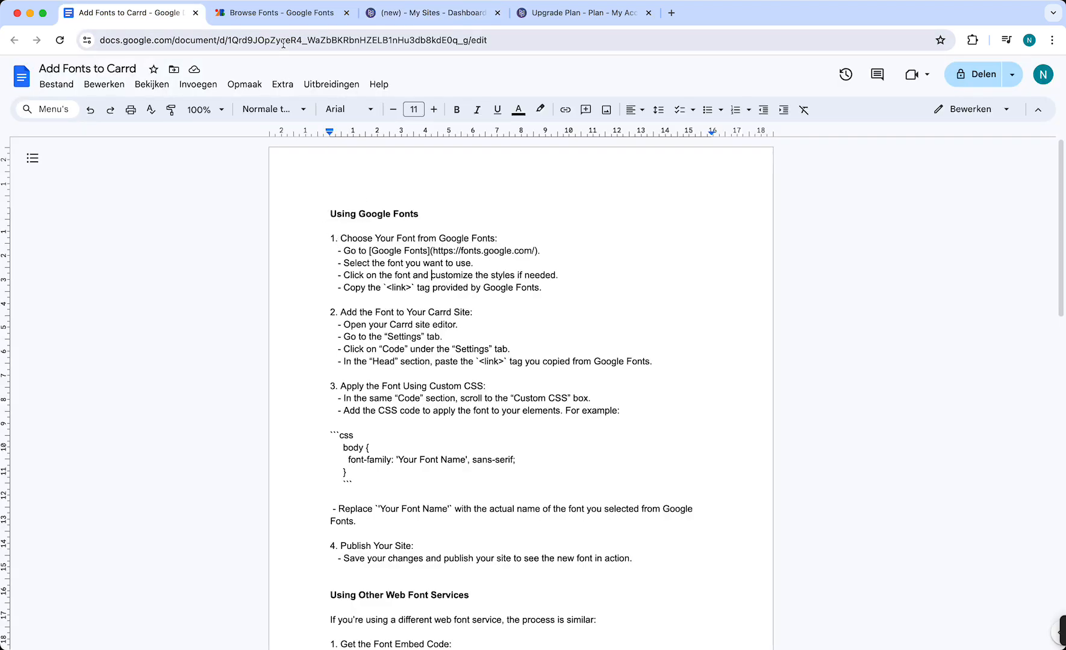
left_click(284, 12)
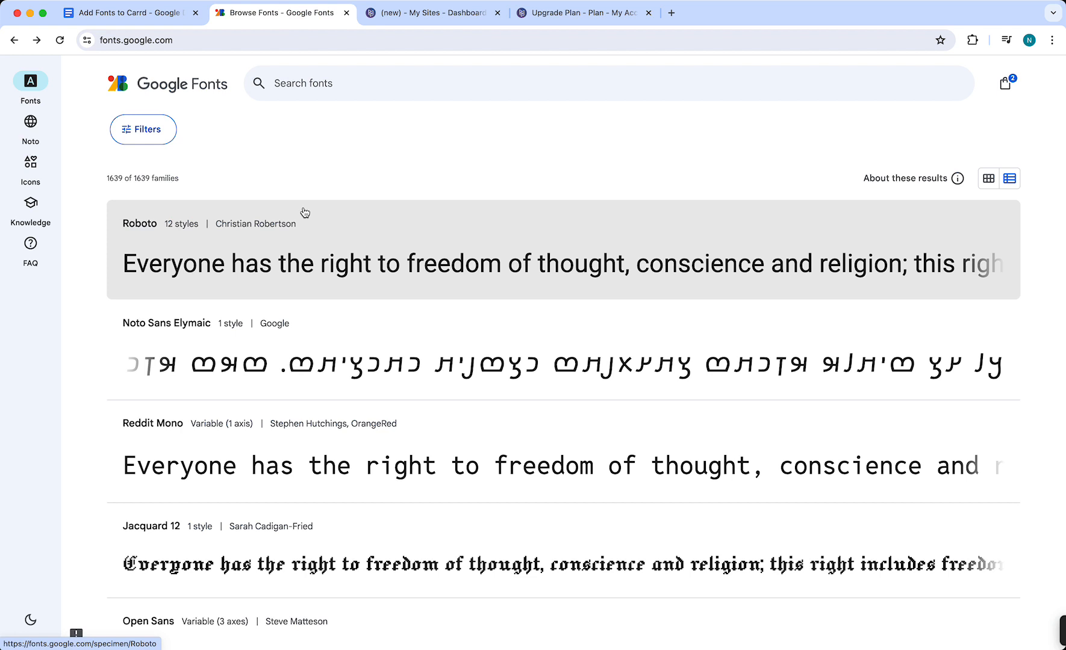
mouse_move(268, 203)
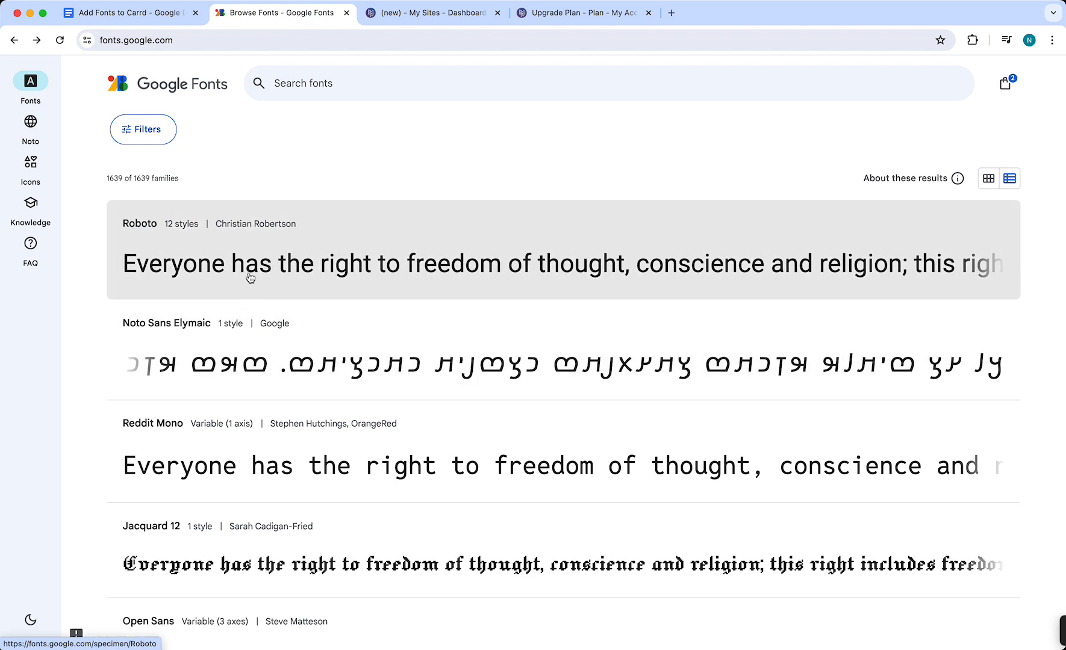
mouse_move(260, 348)
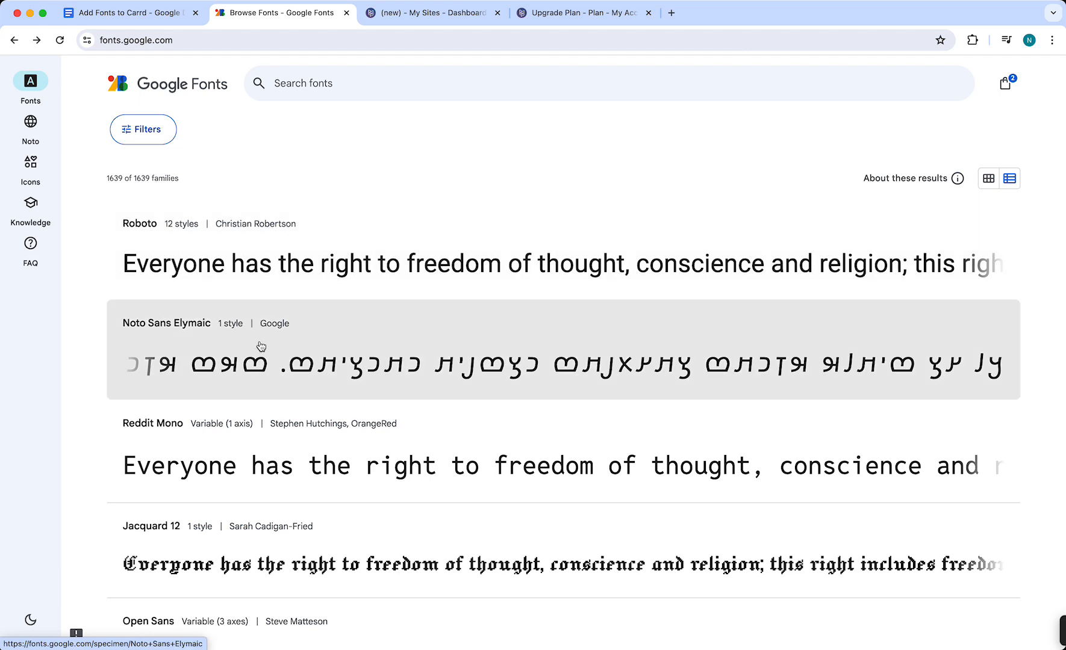
Step: Find Open Sans in the list, add it to the font selection and return to the guide
scroll("down", 3)
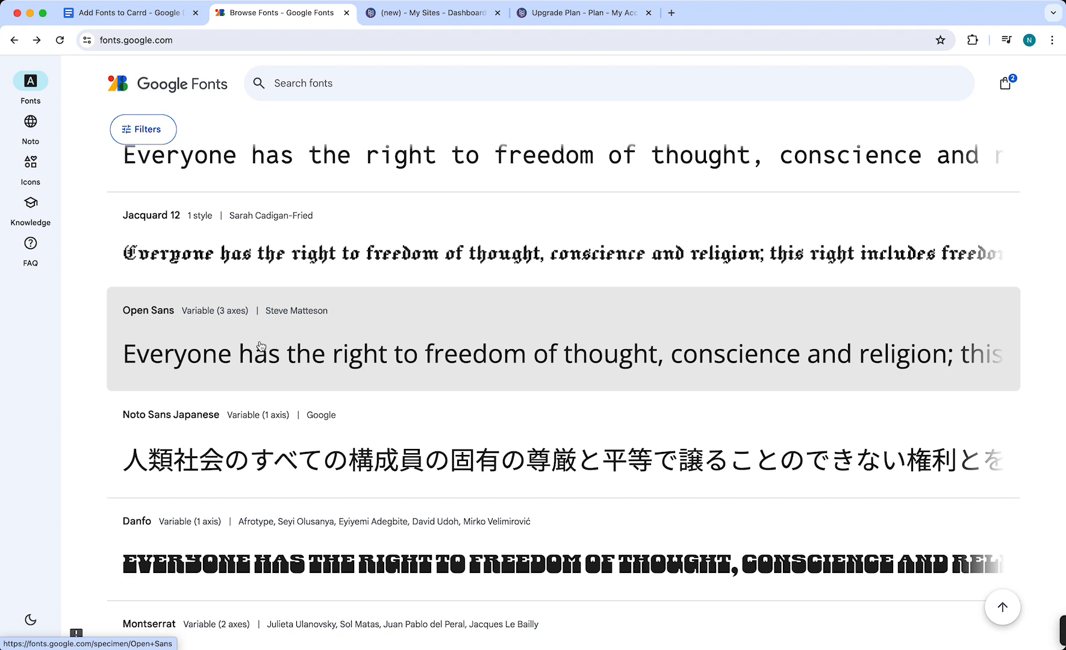
scroll("down", 3)
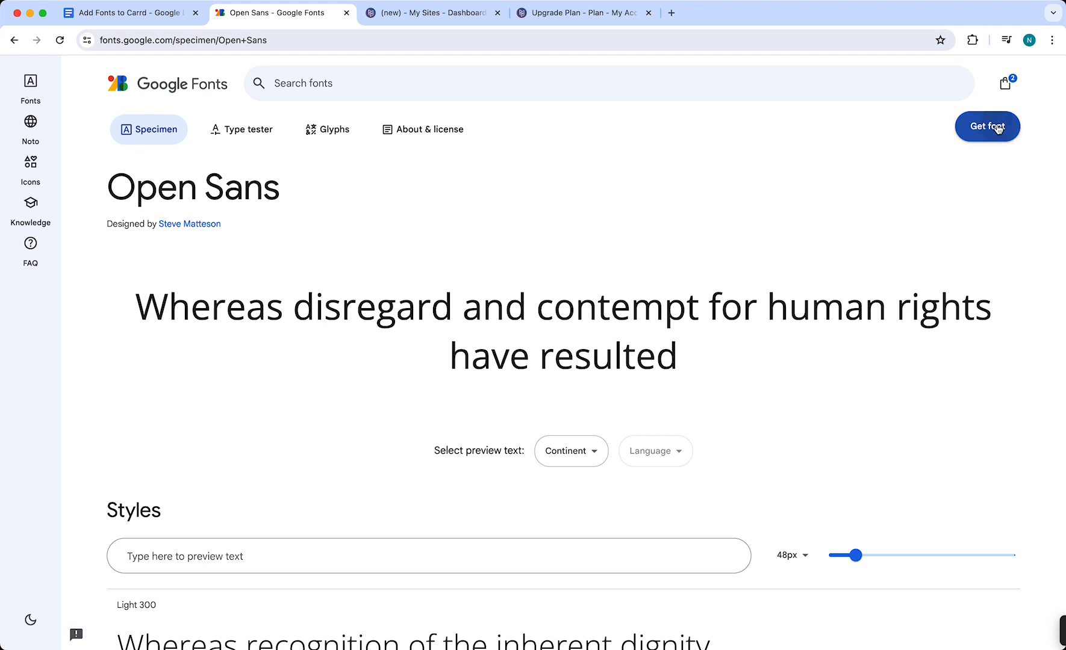
left_click(131, 12)
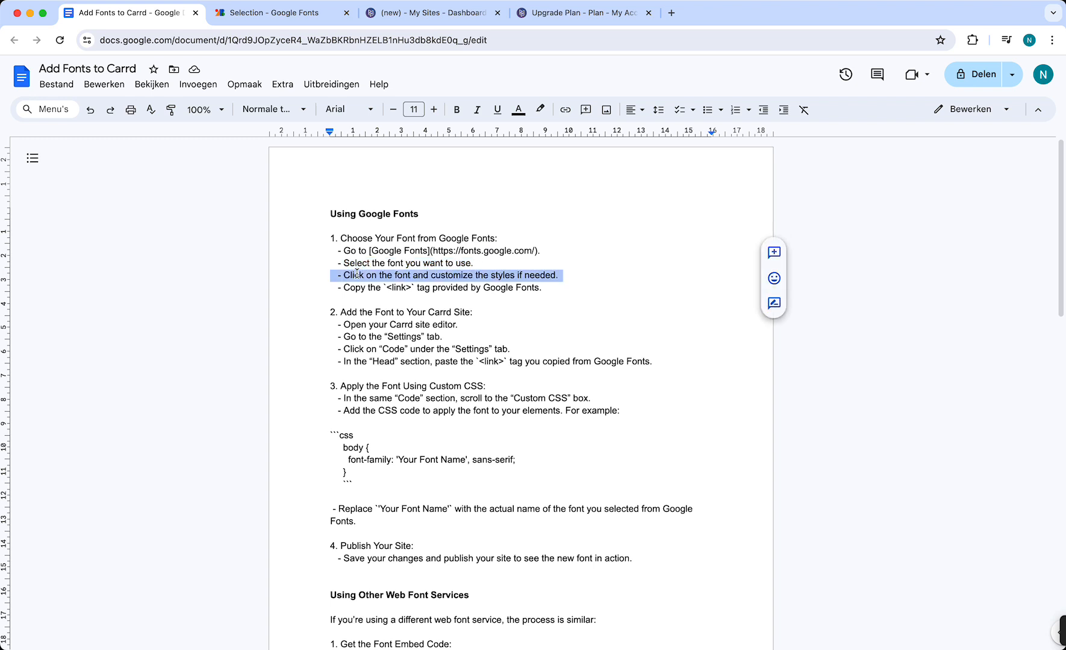
left_click(343, 288)
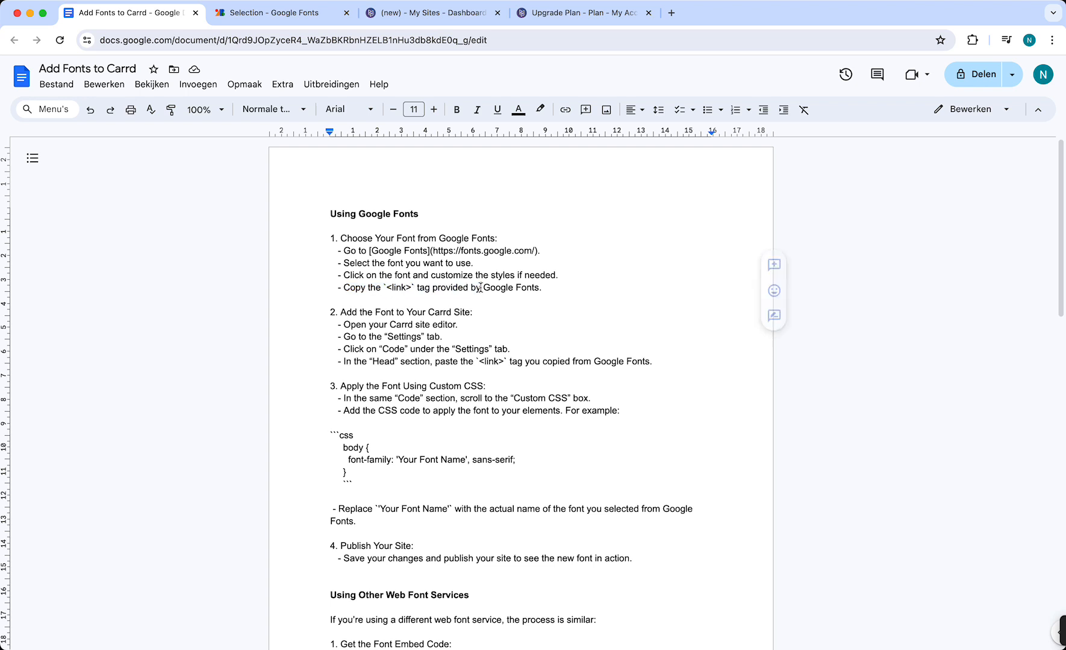
left_click(284, 12)
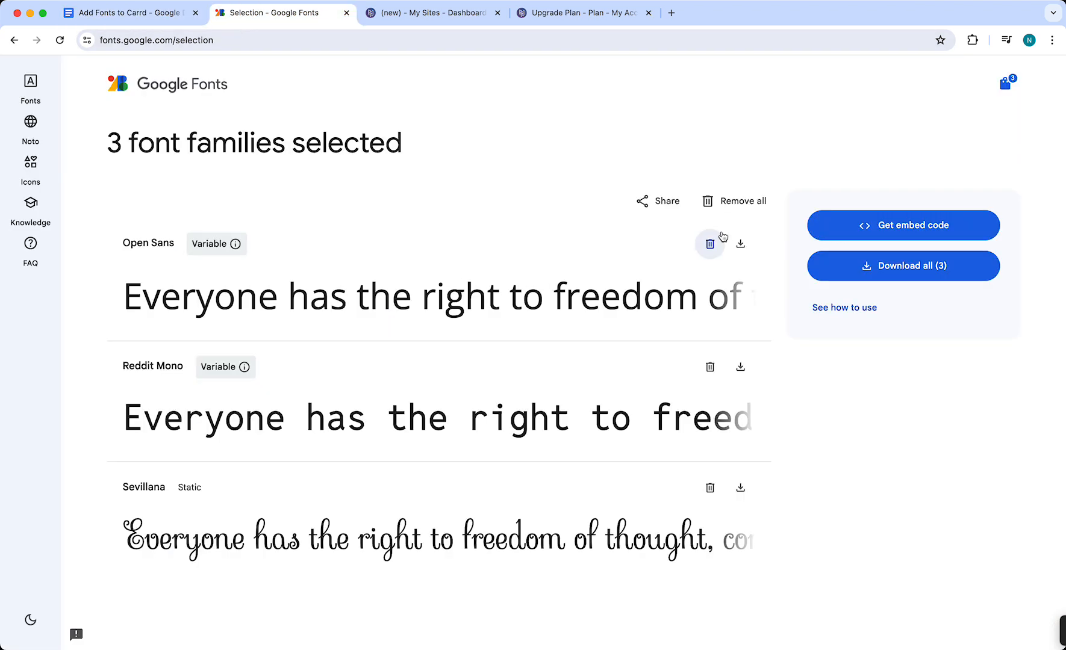
mouse_move(507, 546)
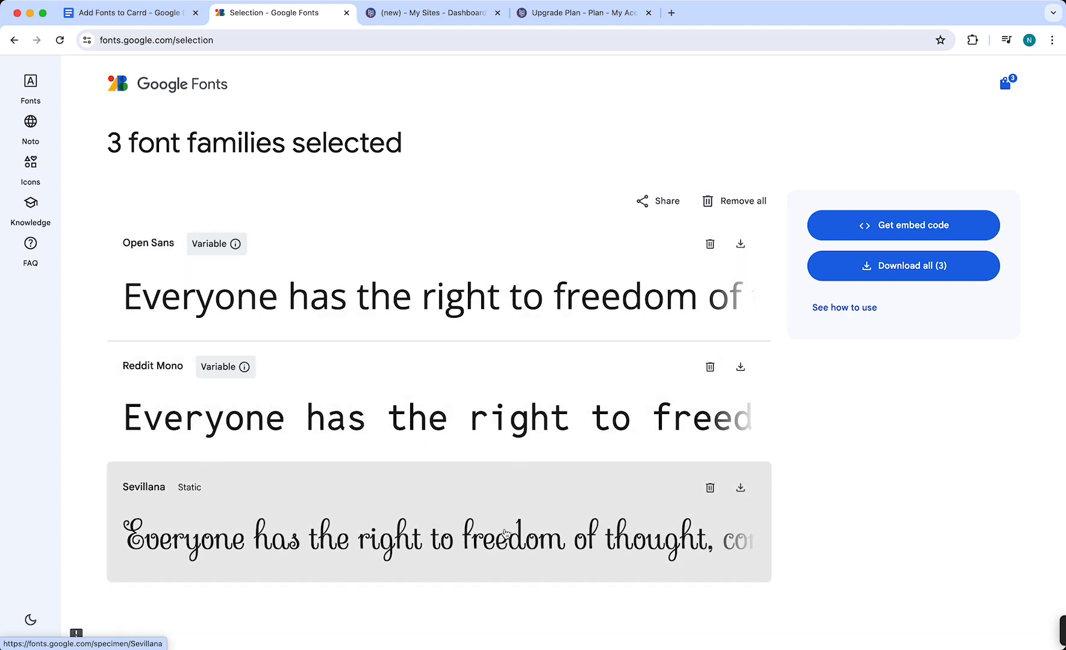
mouse_move(532, 294)
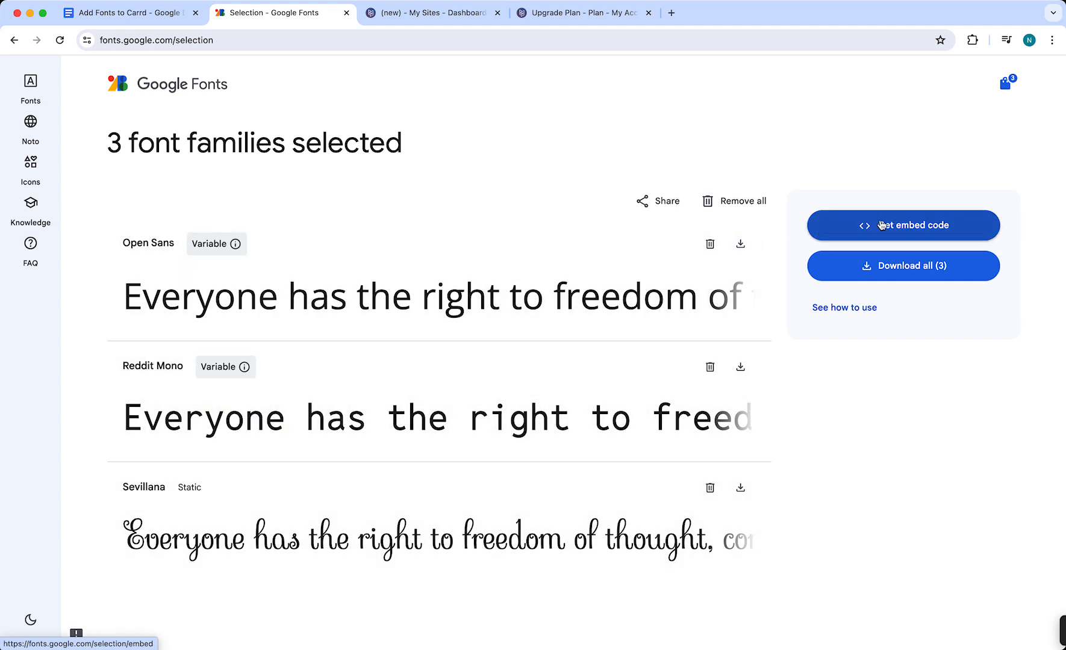
left_click(904, 225)
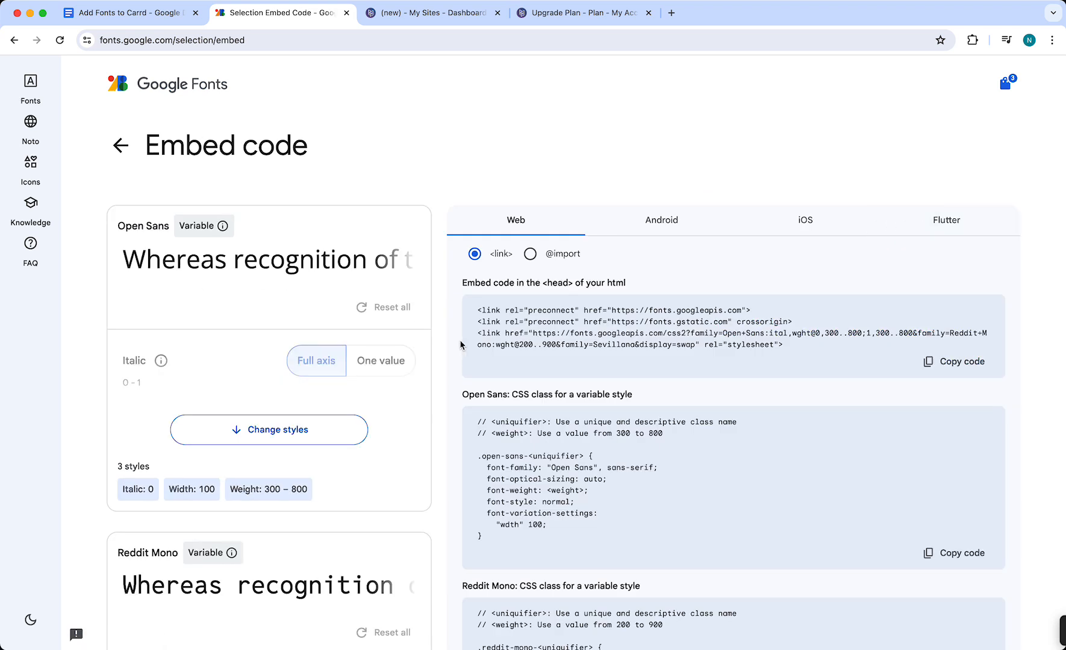
left_click(530, 253)
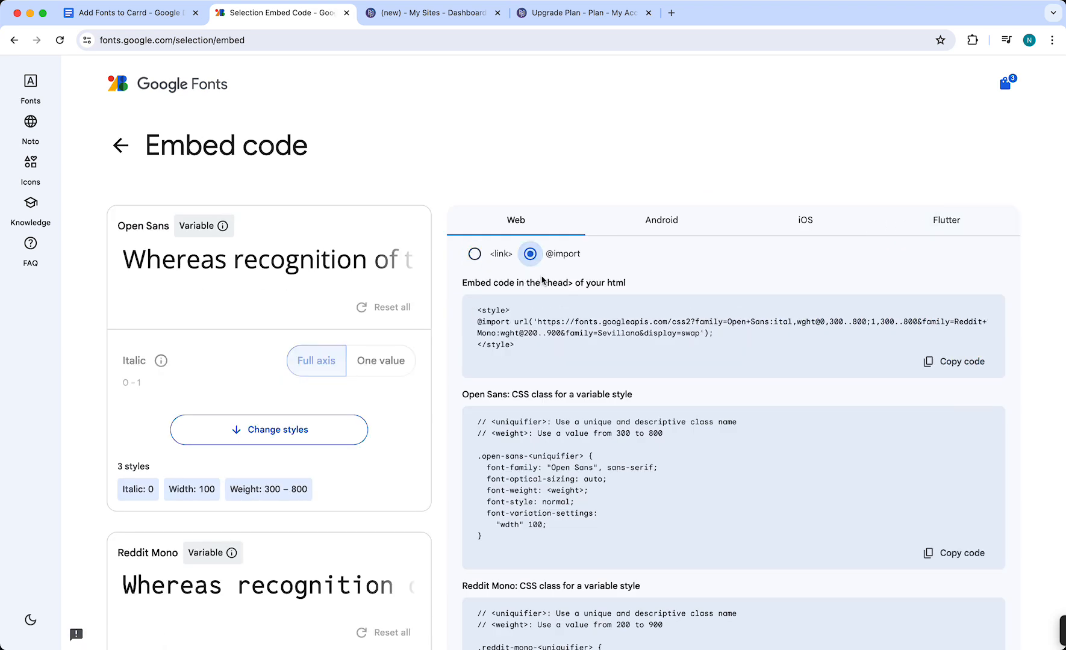
left_click(474, 254)
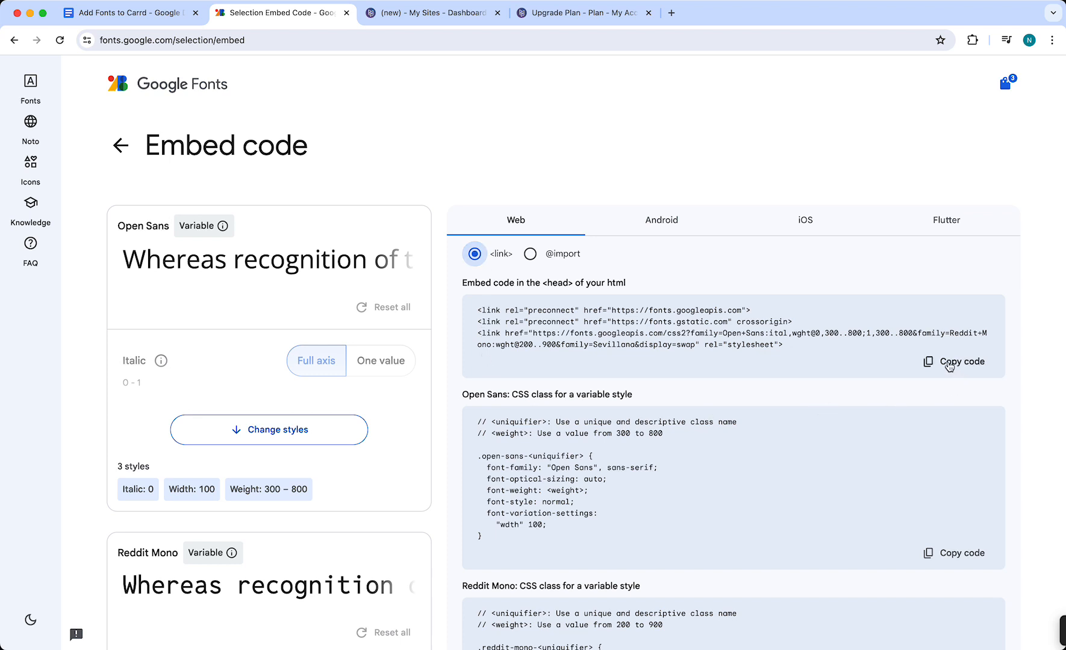
Step: Copy the <link> embed code for Open Sans, Reddit Mono and Sevillana and return to the guide
left_click(962, 362)
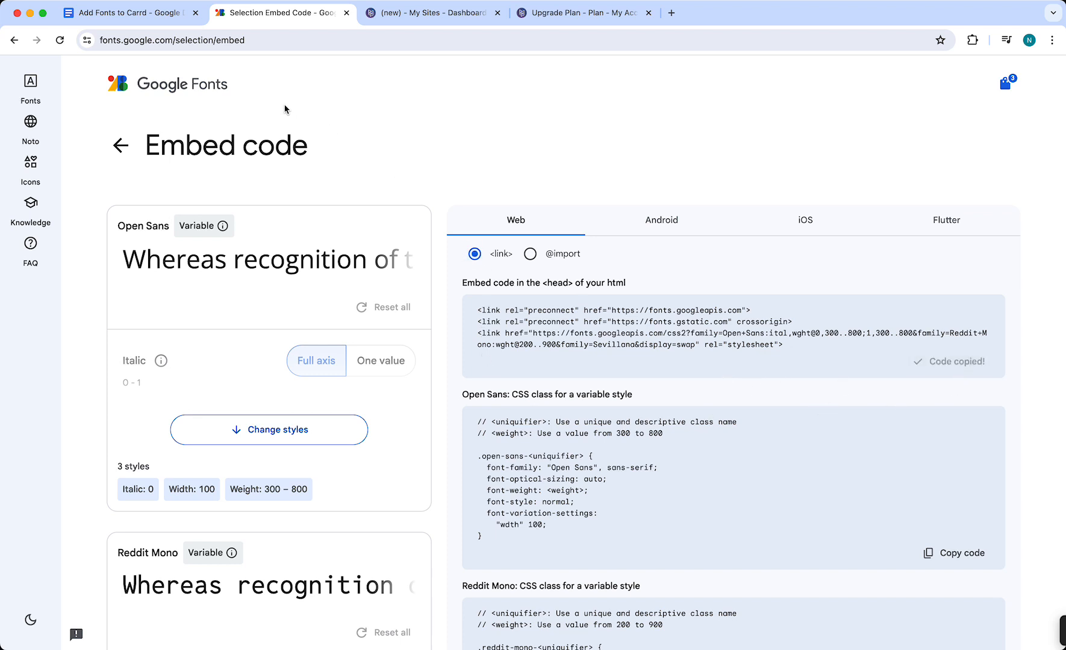
left_click(130, 14)
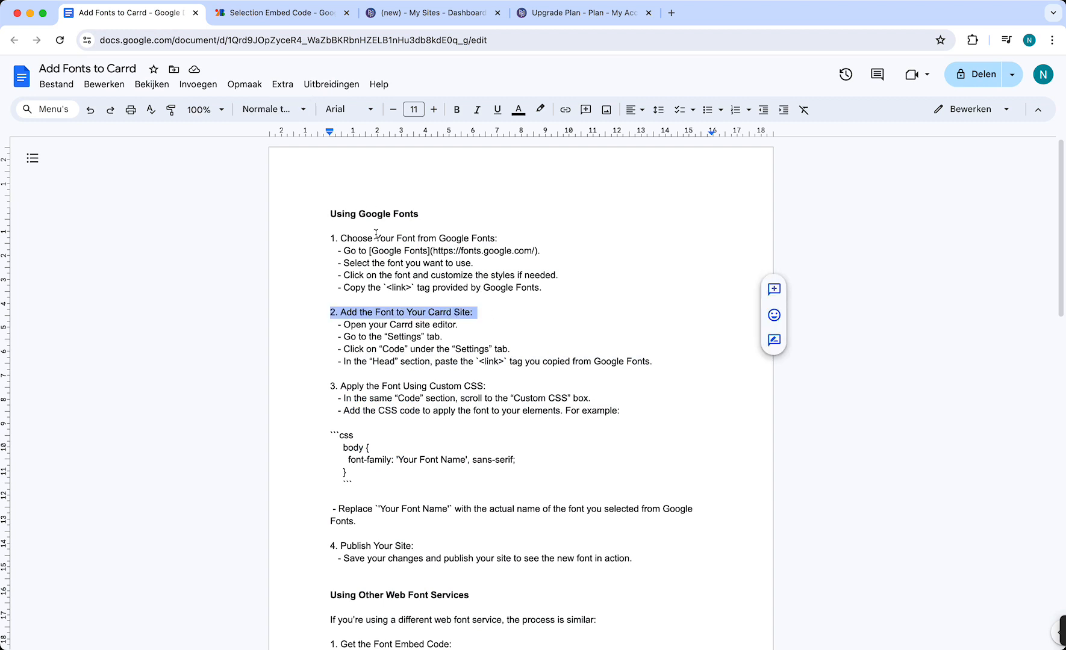
left_click(436, 12)
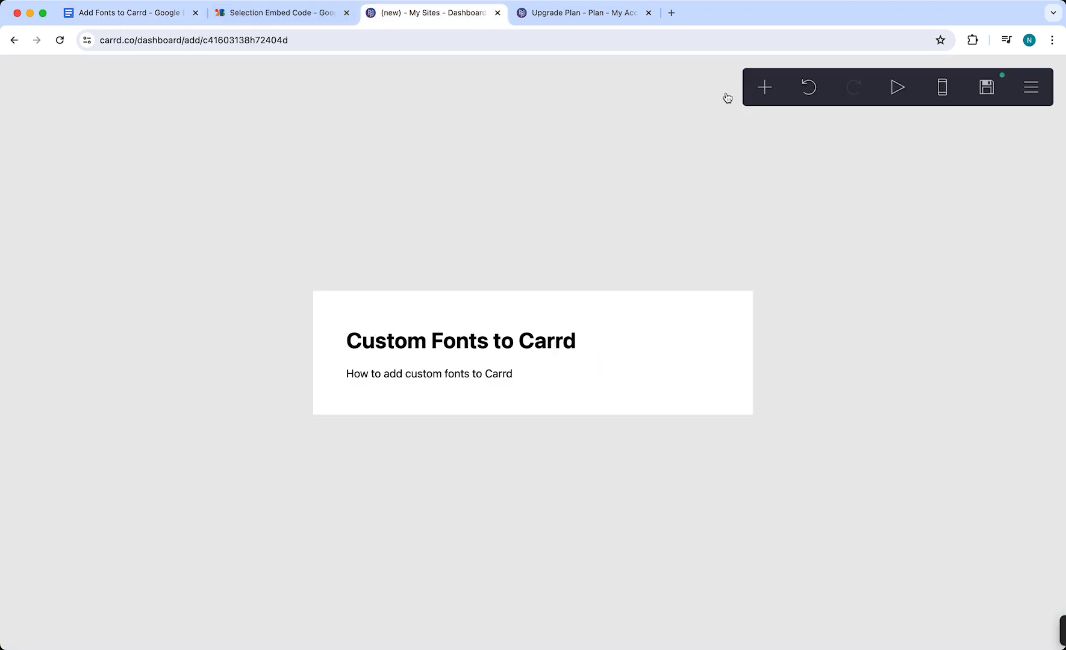
left_click(766, 87)
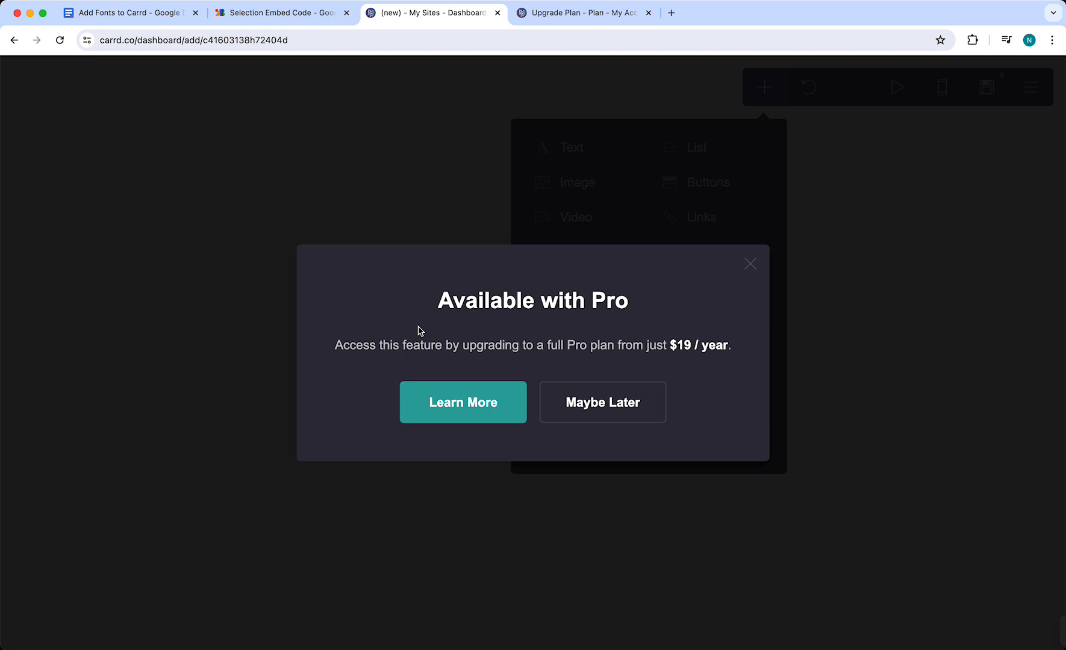
left_click(604, 402)
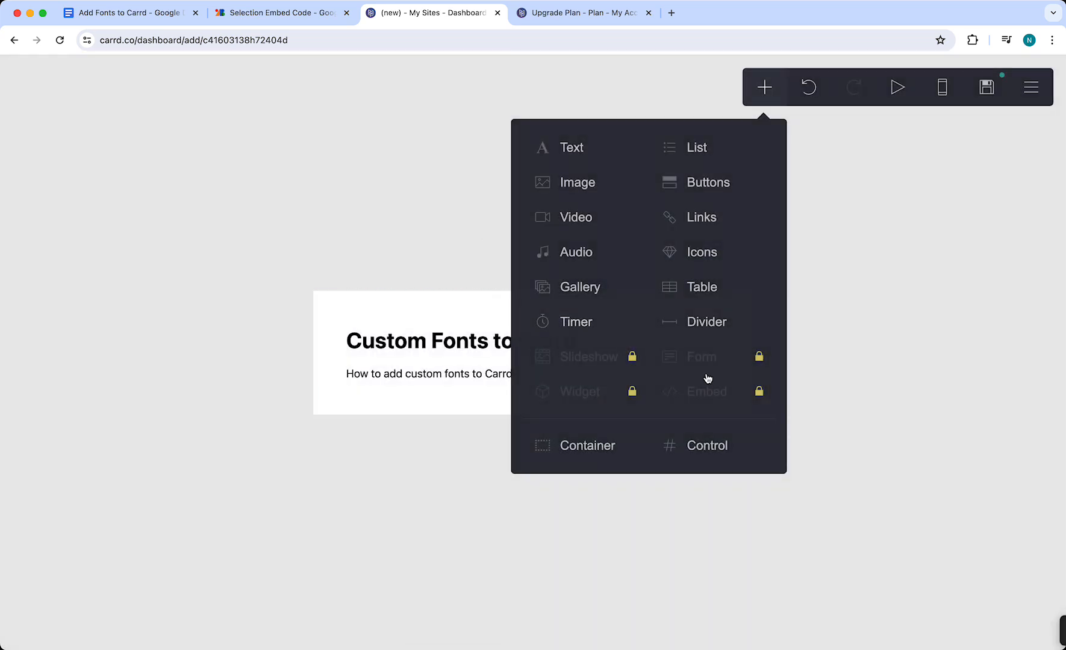
mouse_move(362, 324)
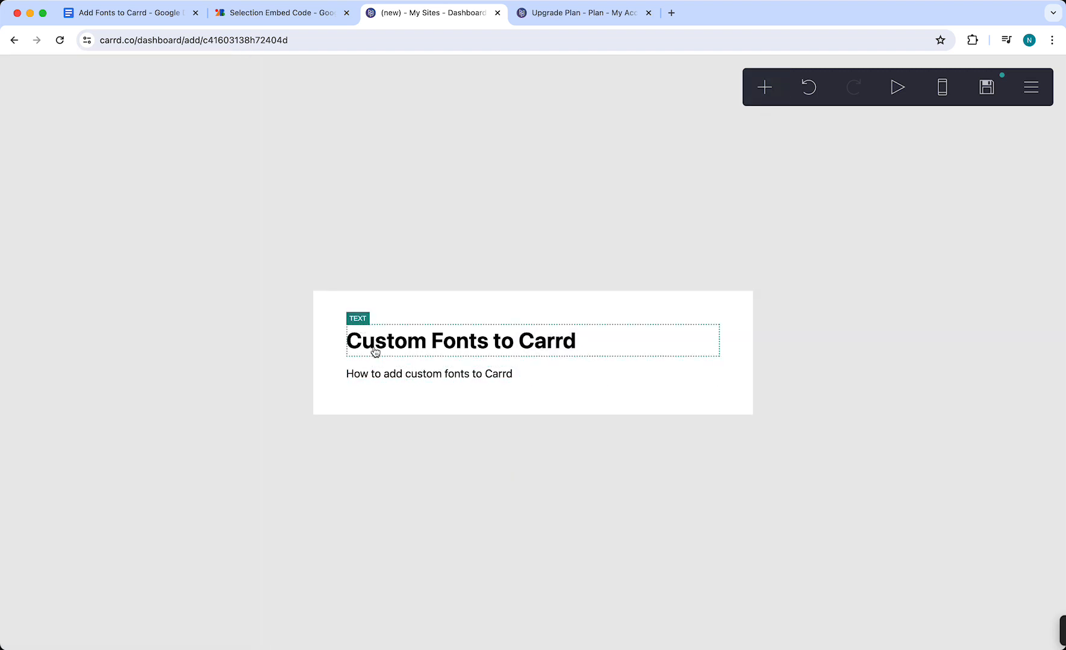
left_click(138, 12)
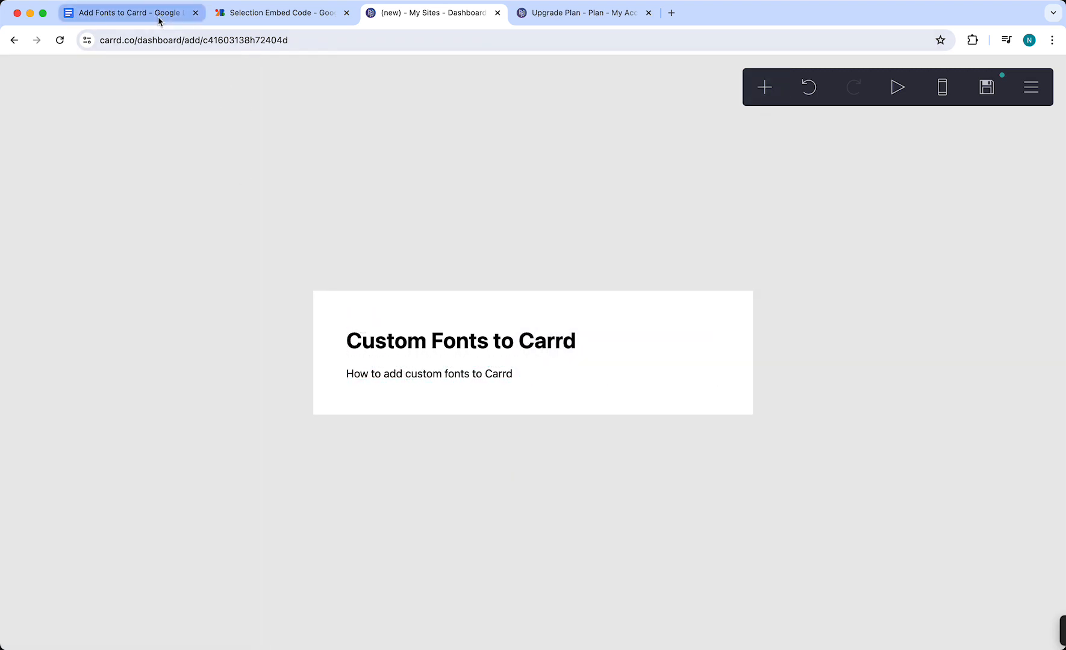
left_click(132, 13)
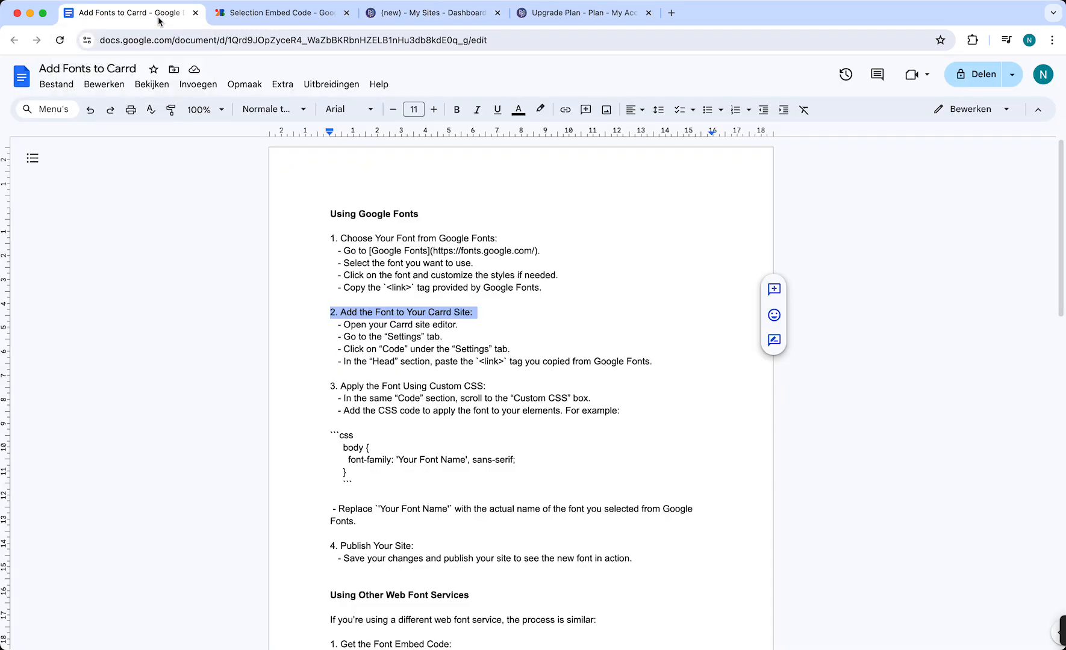
mouse_move(378, 351)
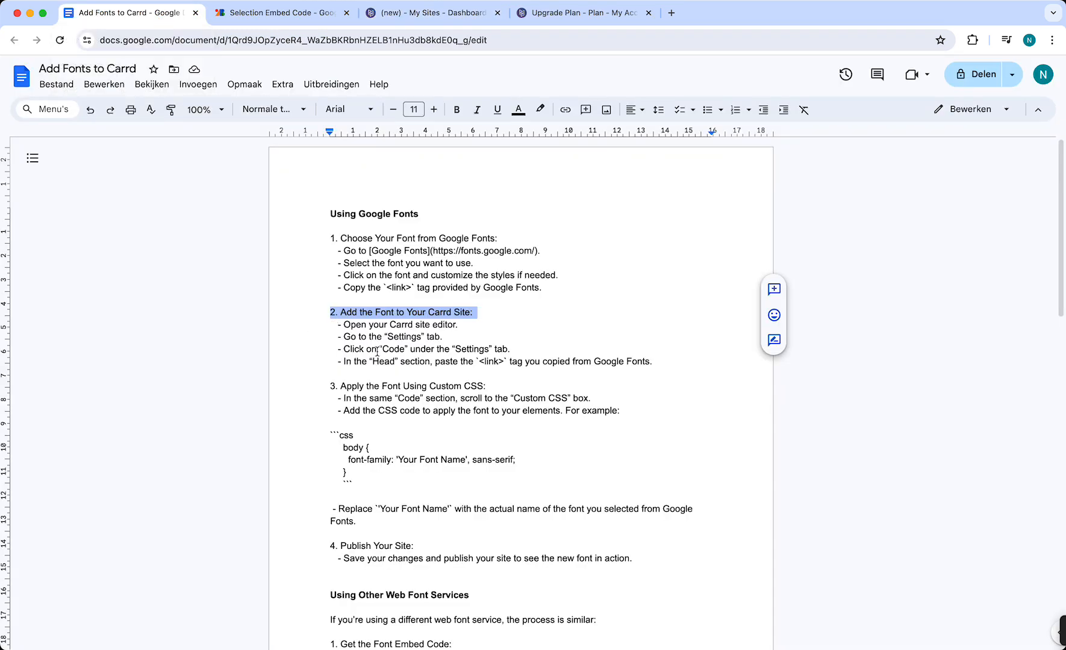
mouse_move(342, 383)
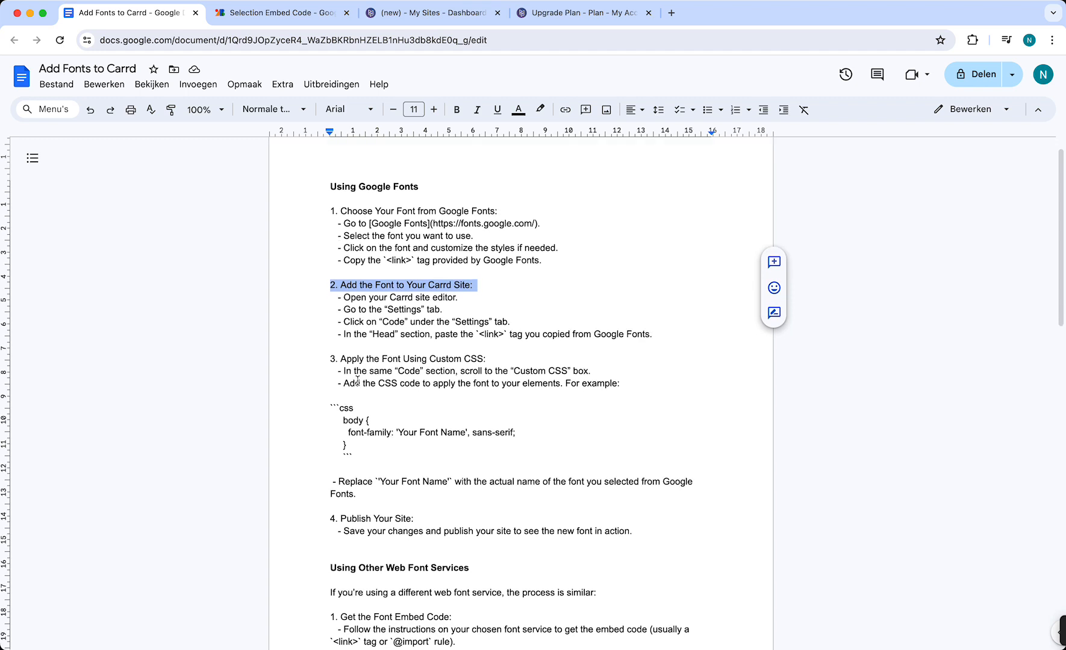
mouse_move(317, 409)
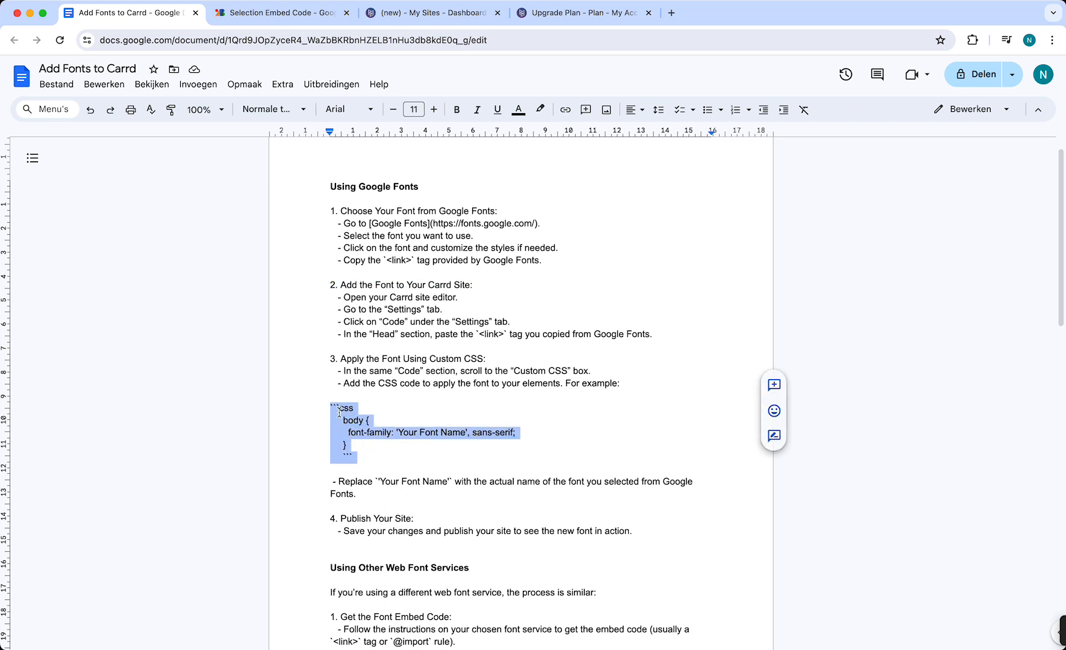
mouse_move(373, 464)
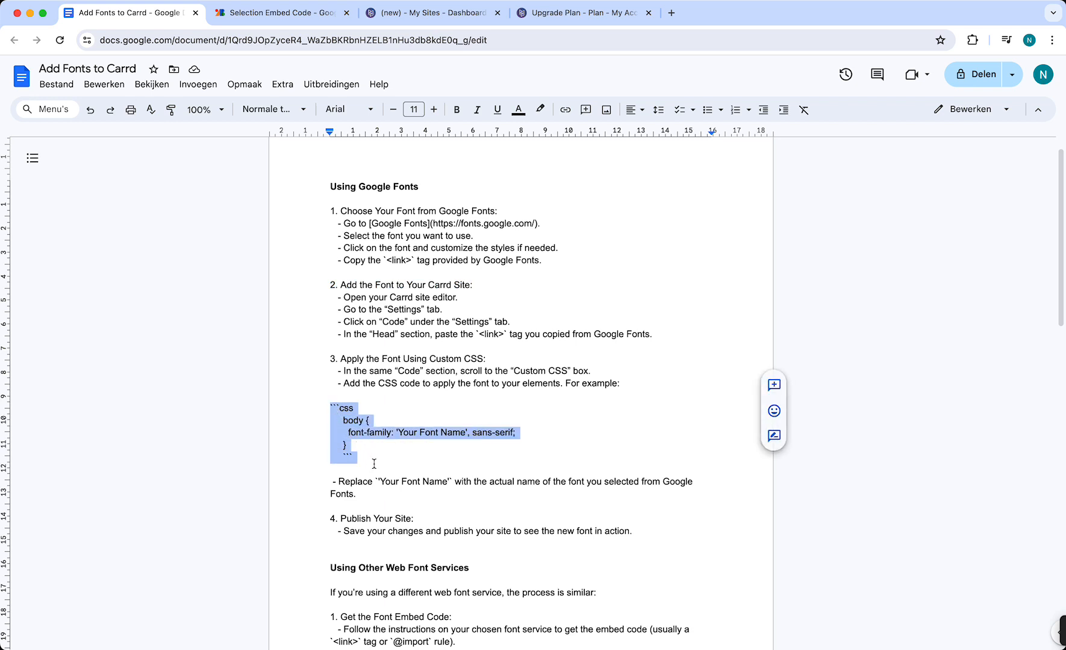
Step: Scroll past the CSS example in the guide and bring up the Google Fonts embed code page
scroll("down", 3)
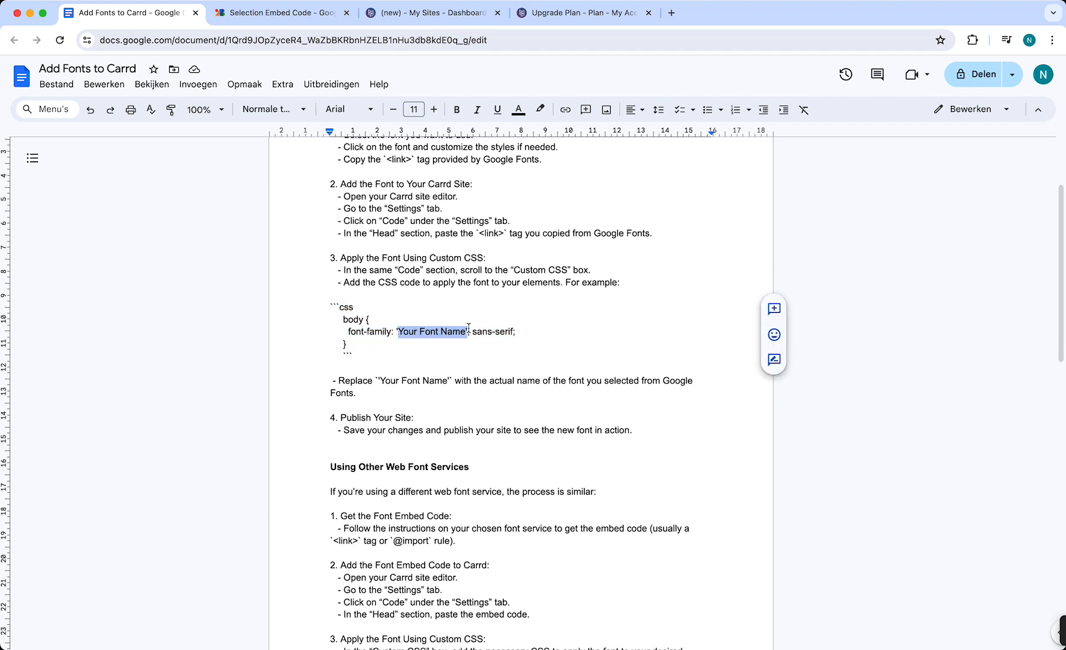
mouse_move(455, 77)
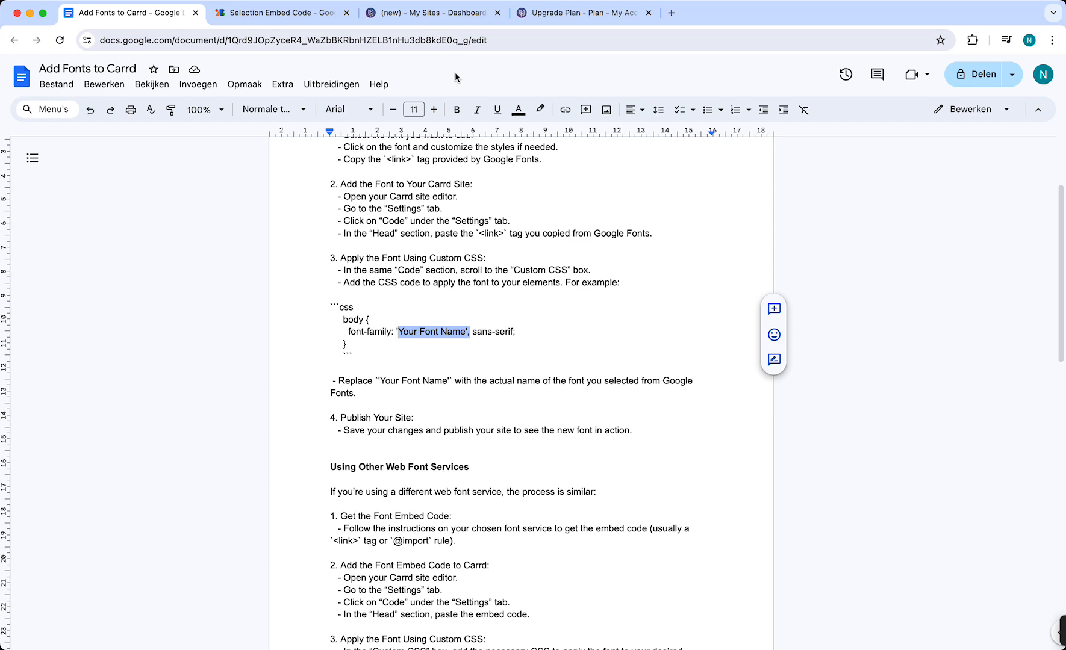
left_click(278, 13)
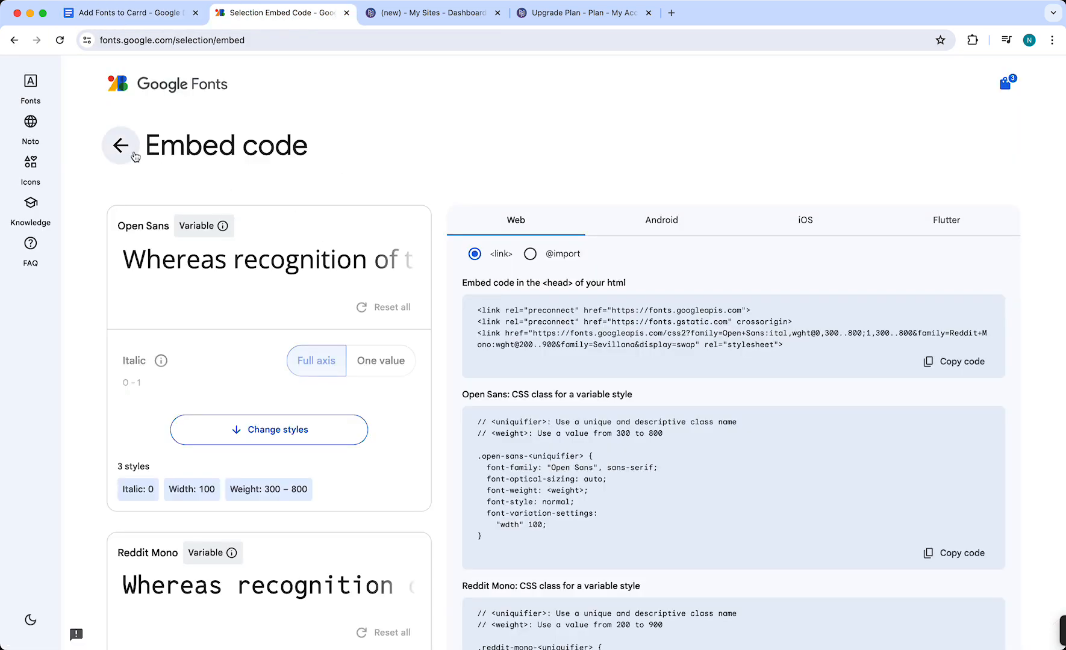
Step: Go back to the selected font families page, then return to the Add Fonts to Carrd guide
left_click(121, 146)
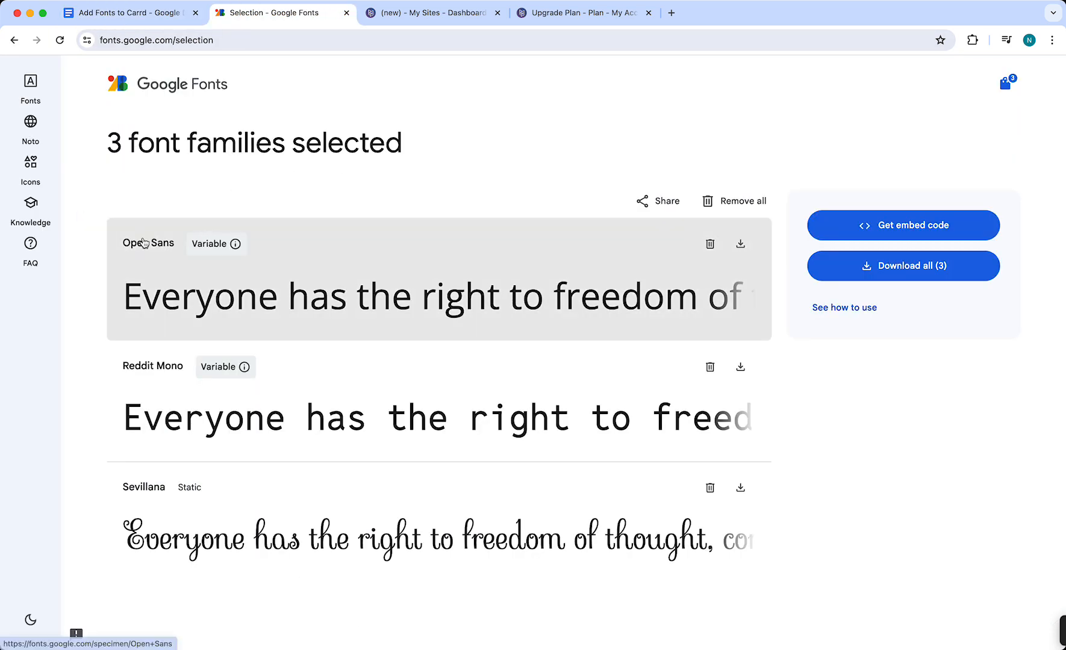
left_click(132, 12)
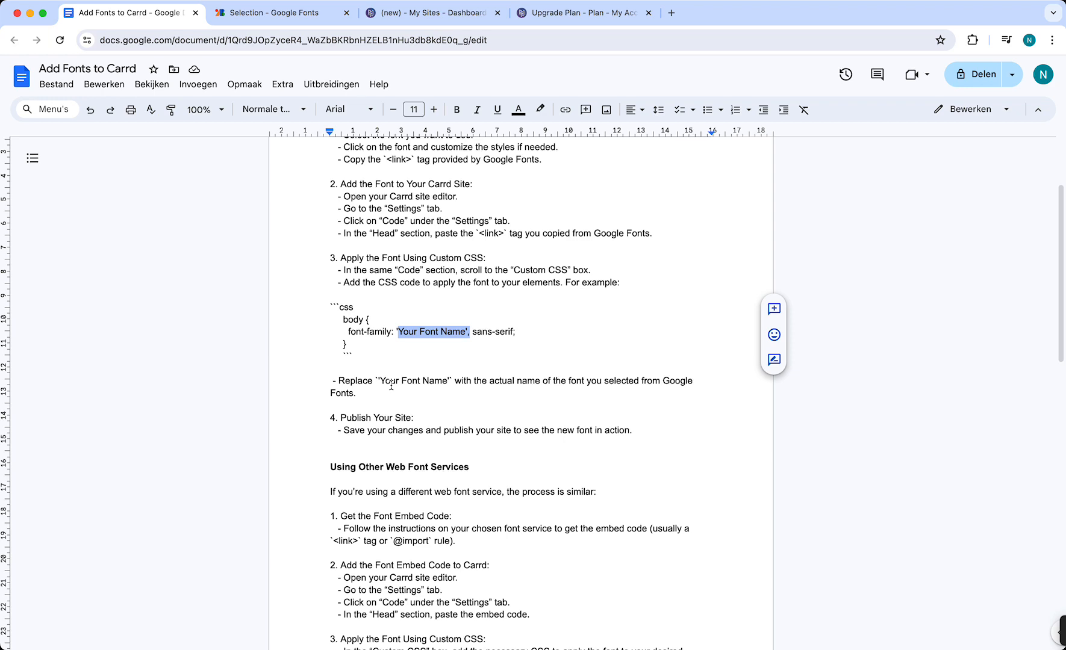
scroll("down", 3)
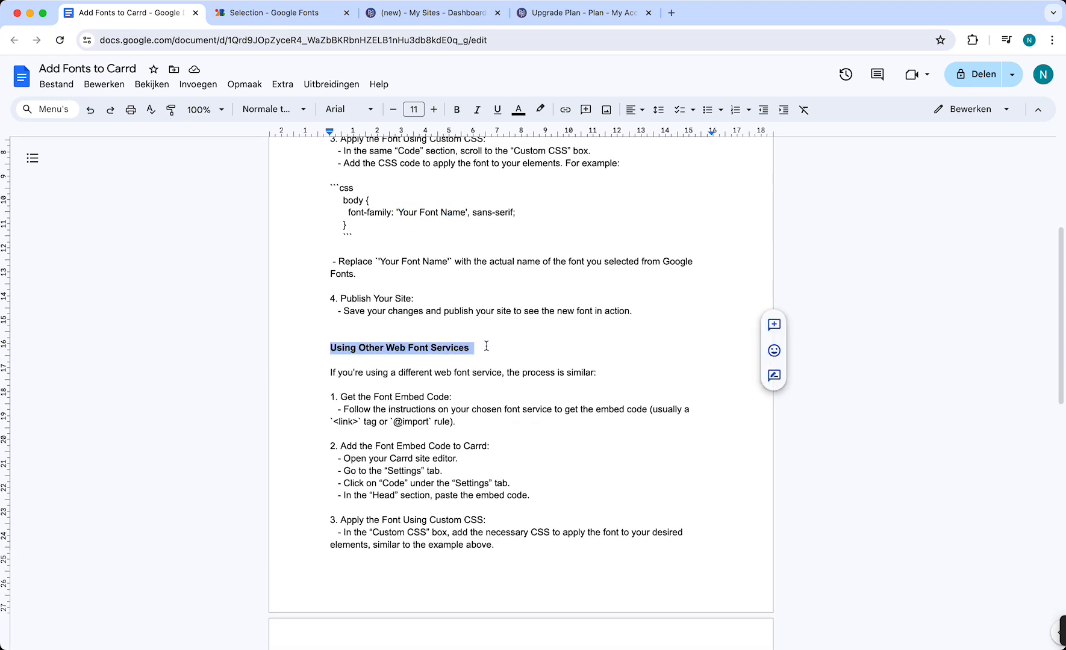
left_click(456, 108)
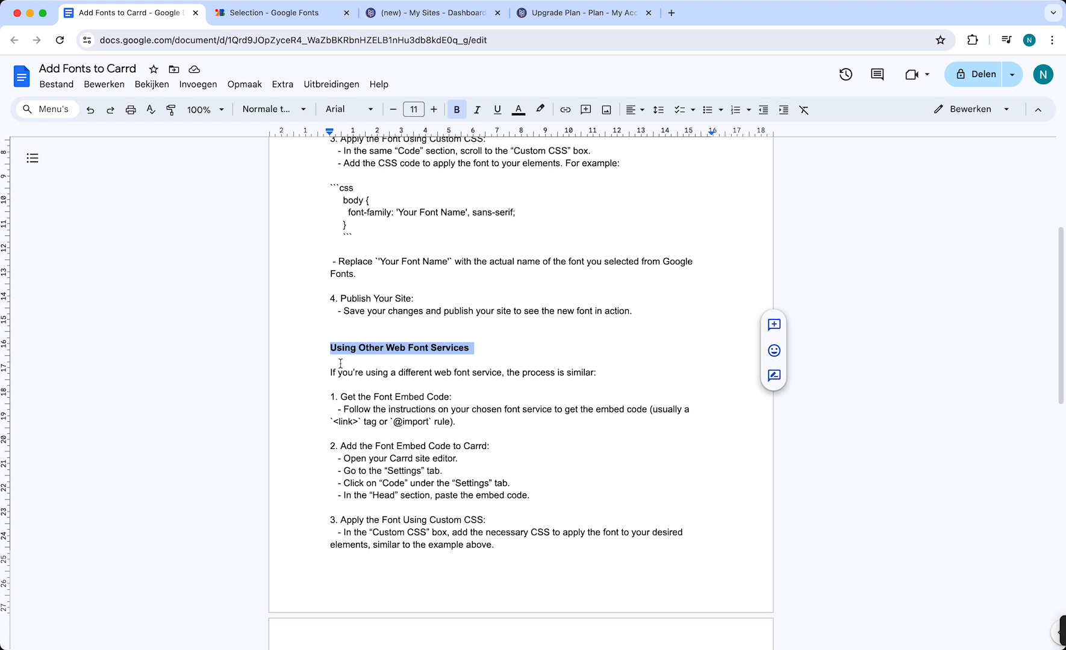
mouse_move(340, 370)
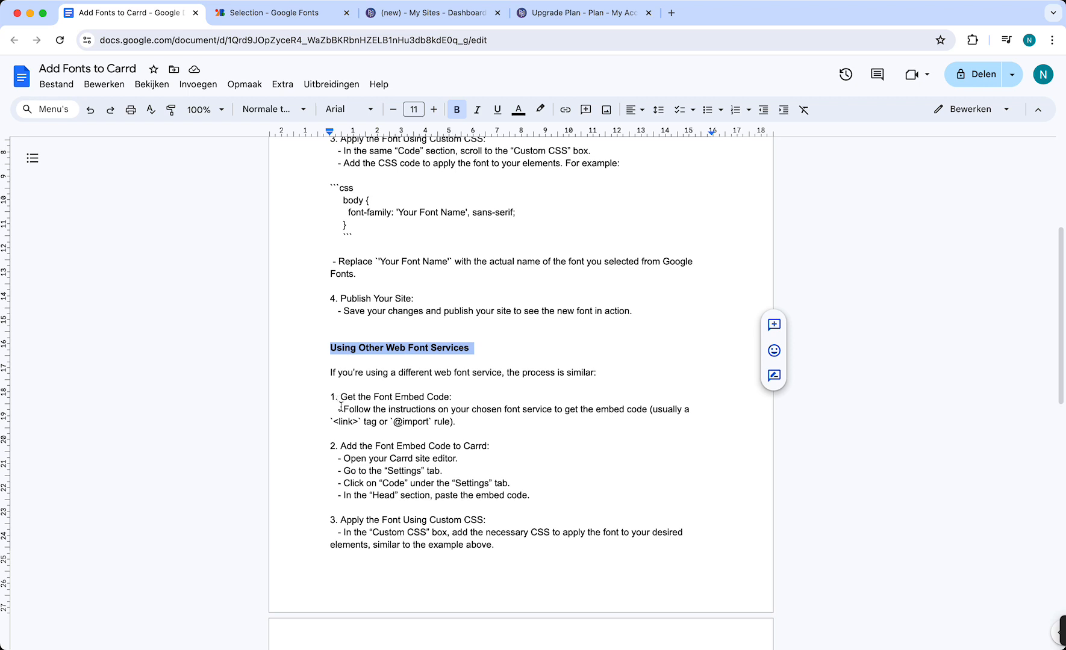
left_click_drag(338, 410, 530, 410)
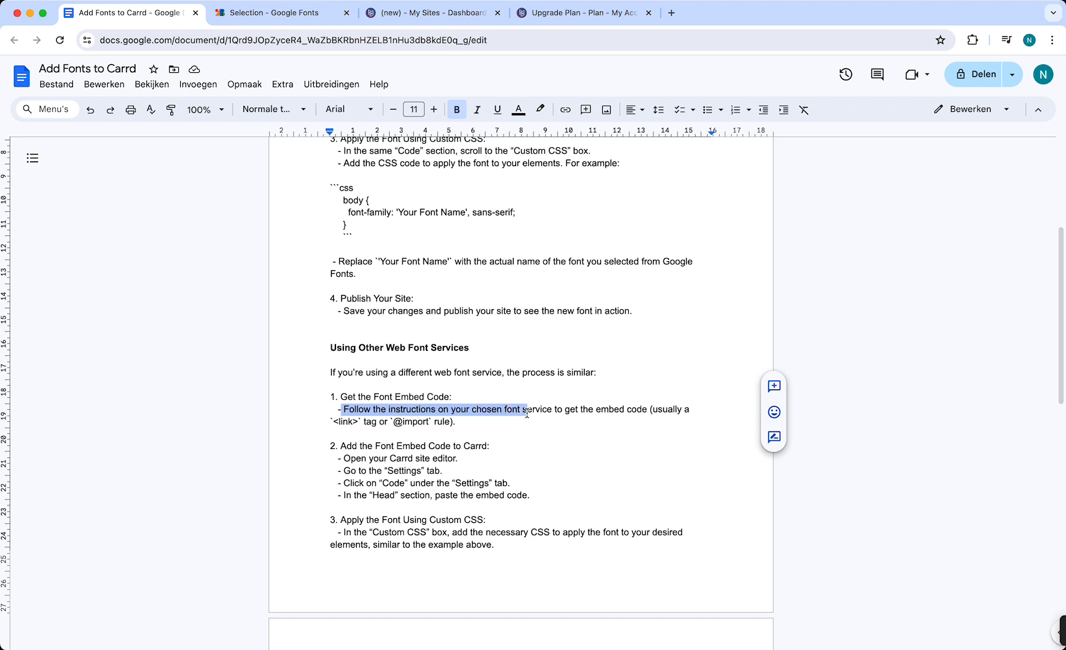
left_click_drag(525, 409, 651, 409)
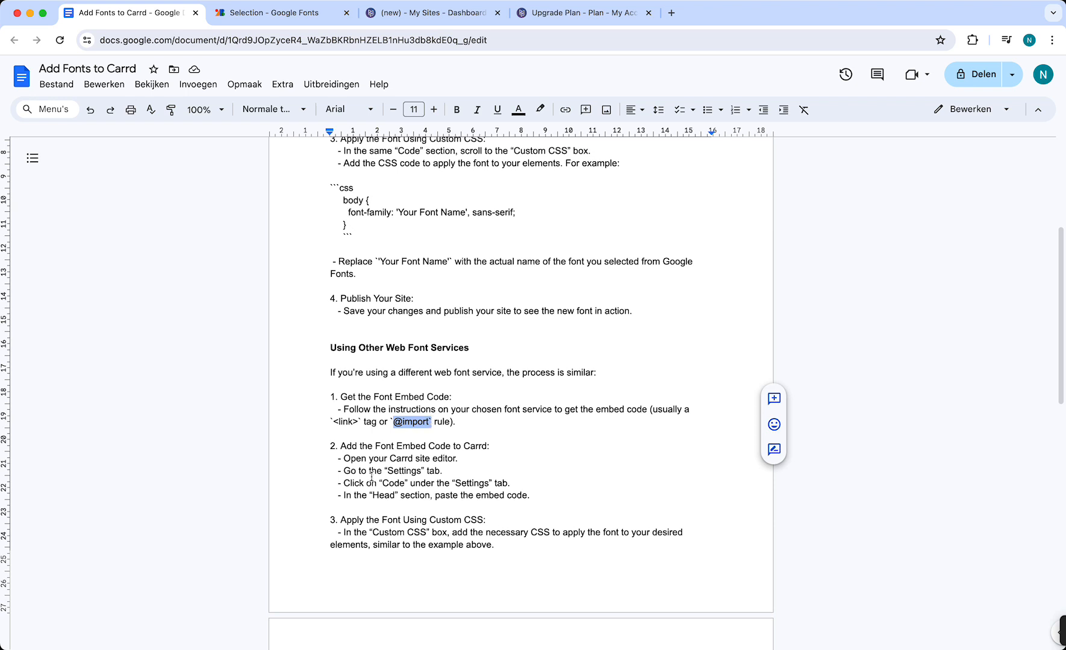
Step: Finish the Other Web Font Services section and switch to the Carrd site editor
scroll("down", 3)
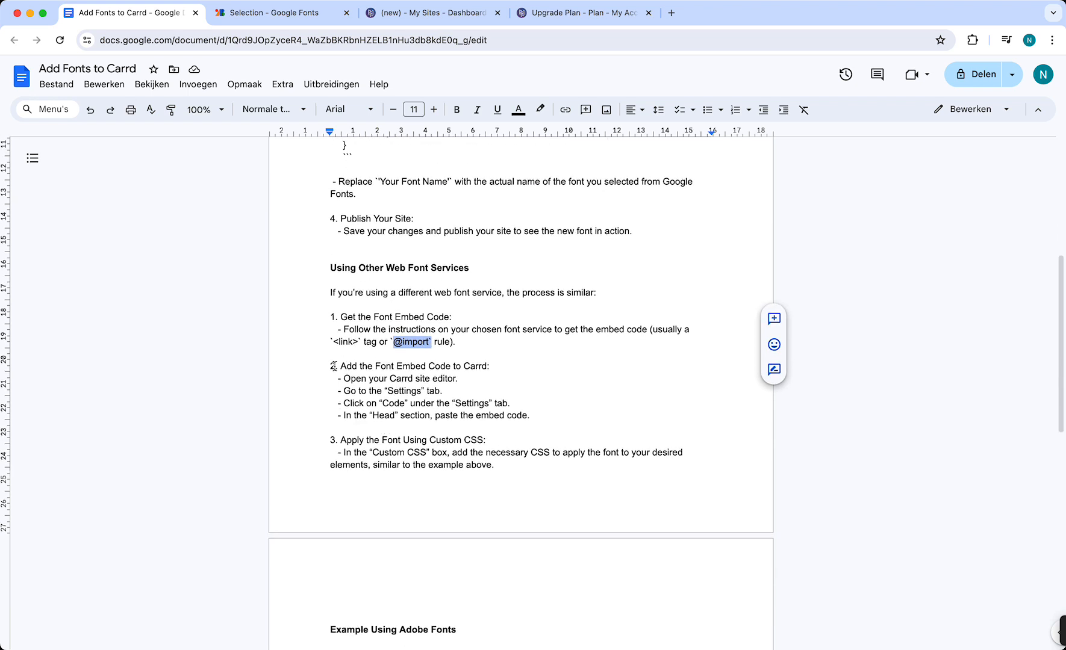
left_click(426, 11)
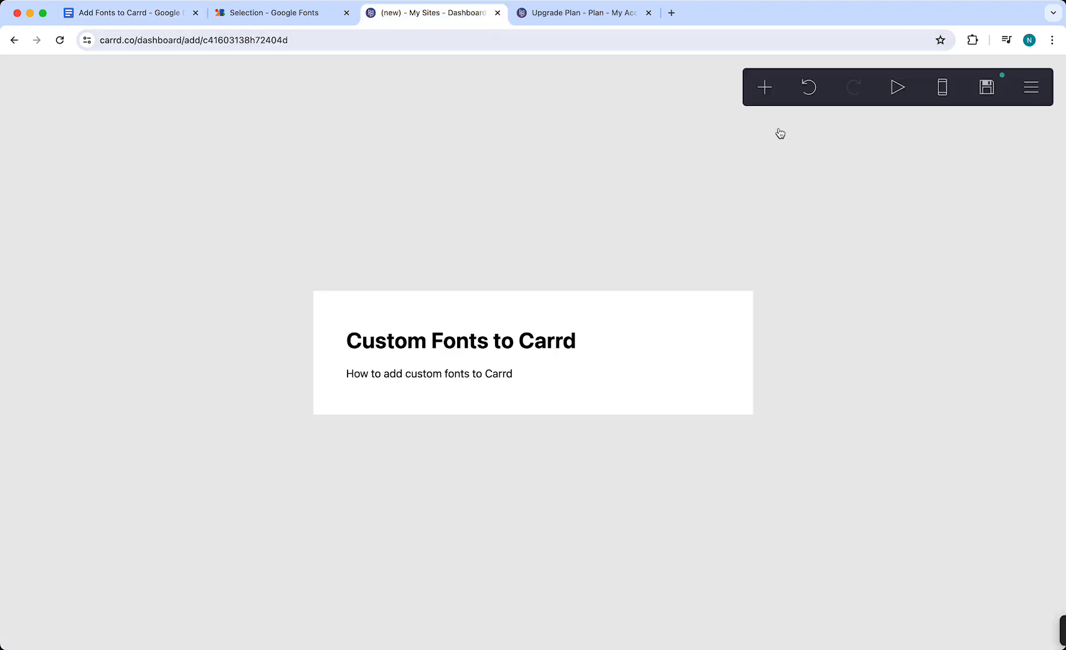
Step: Show Carrd's list of addable elements, then return to the guide document
left_click(764, 86)
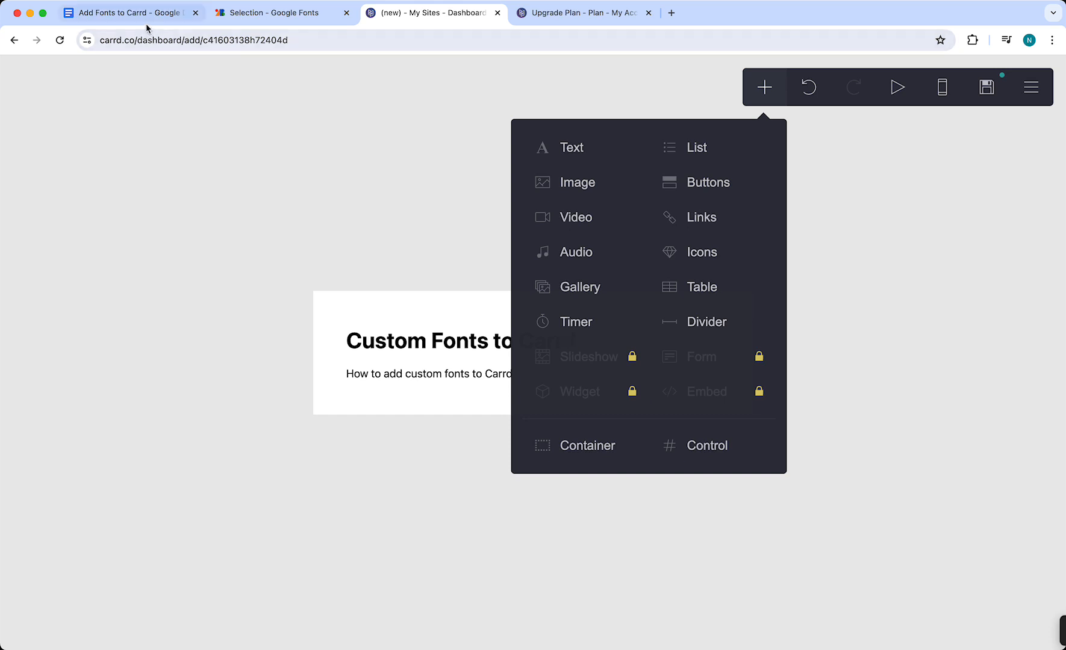
left_click(132, 12)
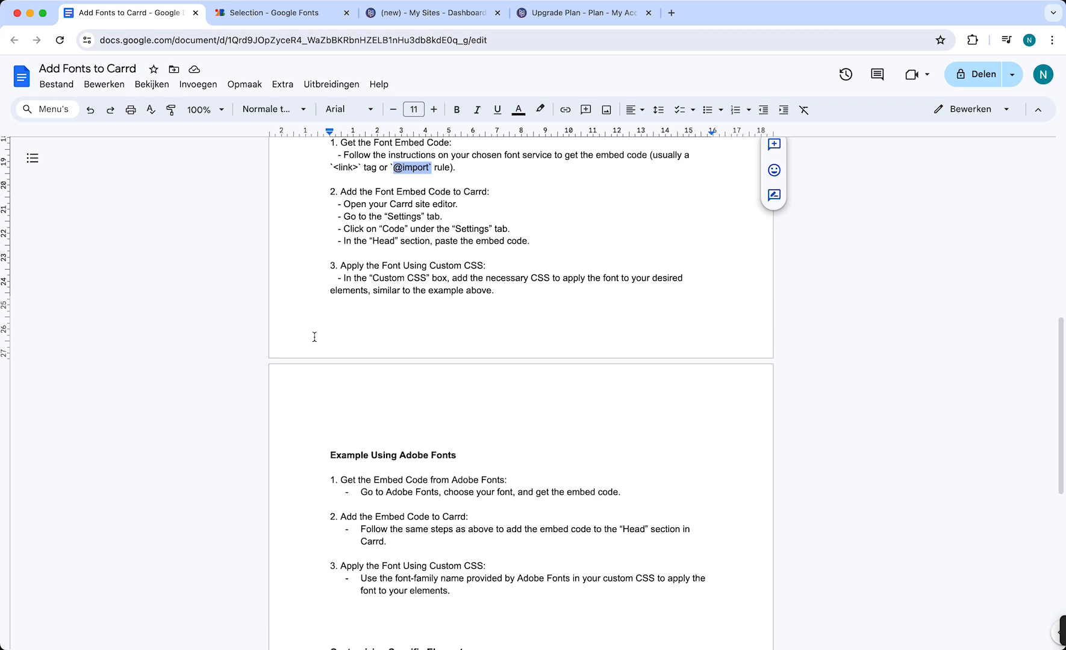
scroll("down", 3)
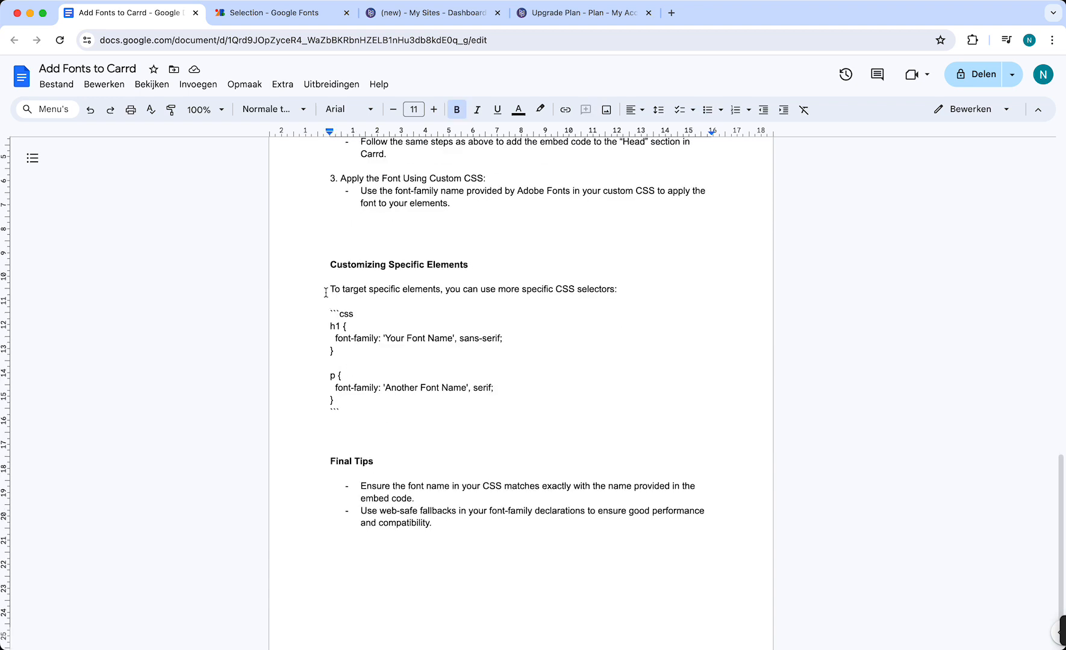
left_click_drag(330, 289, 441, 289)
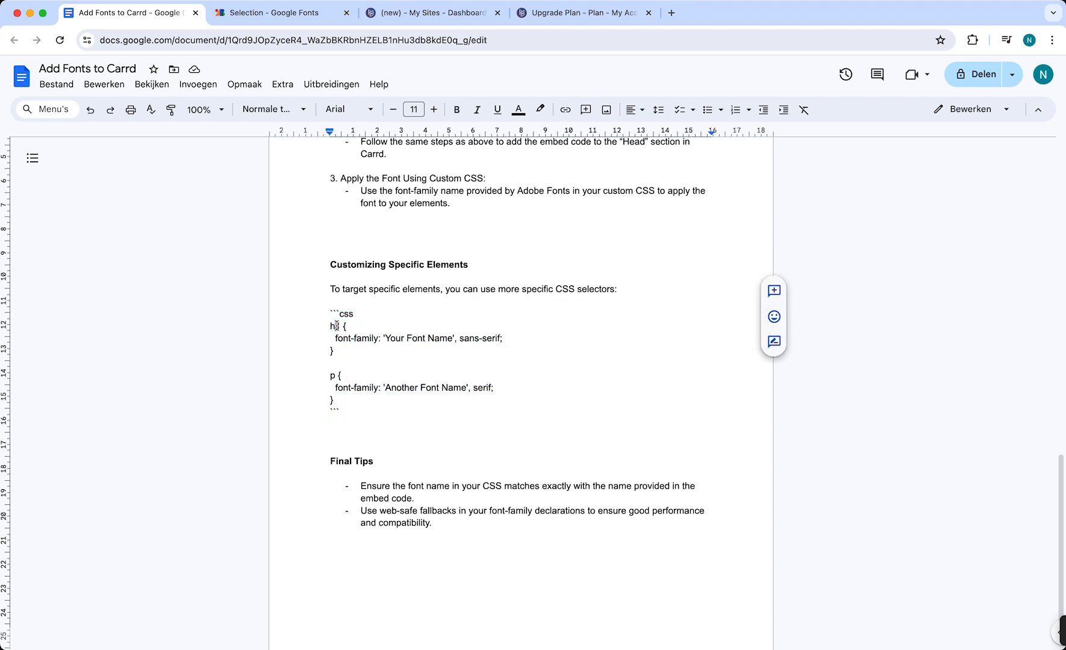
double_click(335, 326)
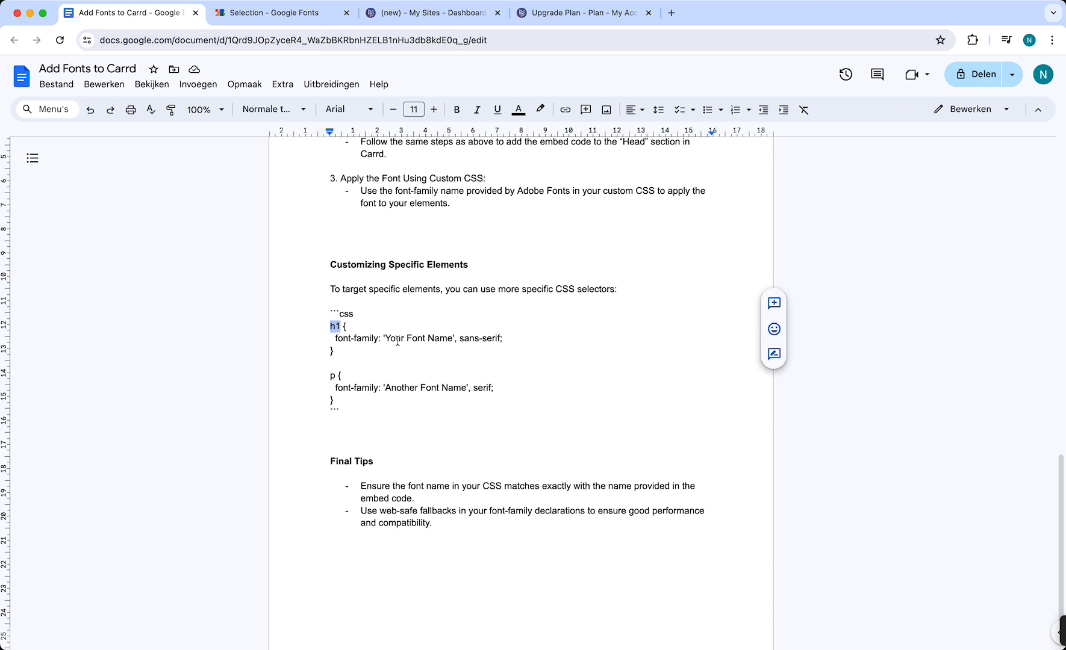
left_click_drag(331, 314, 367, 340)
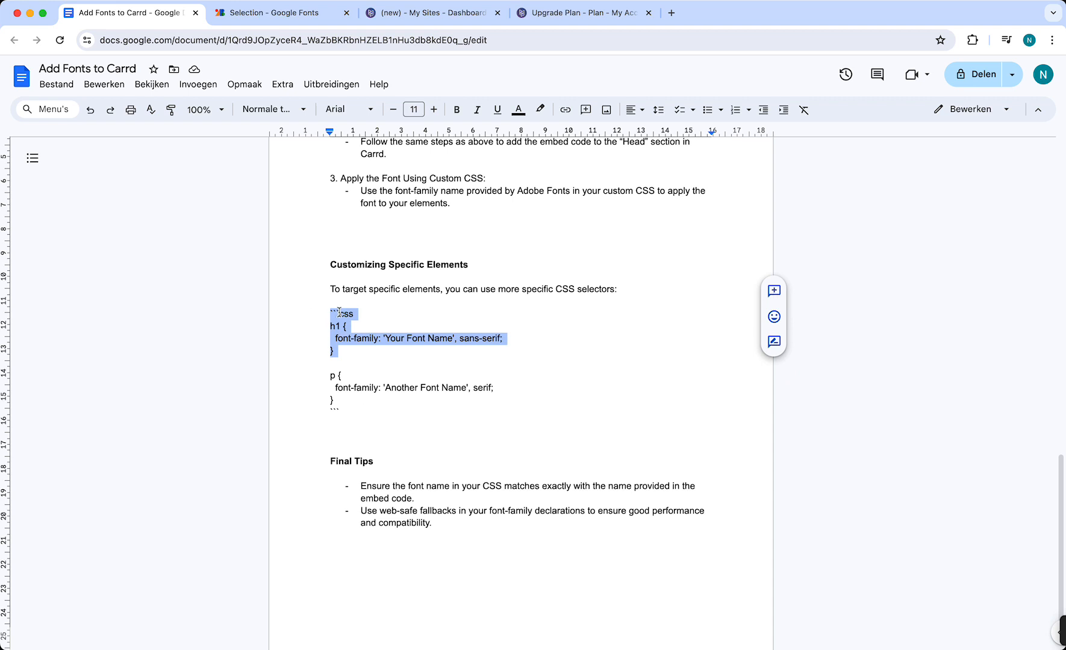
left_click(329, 376)
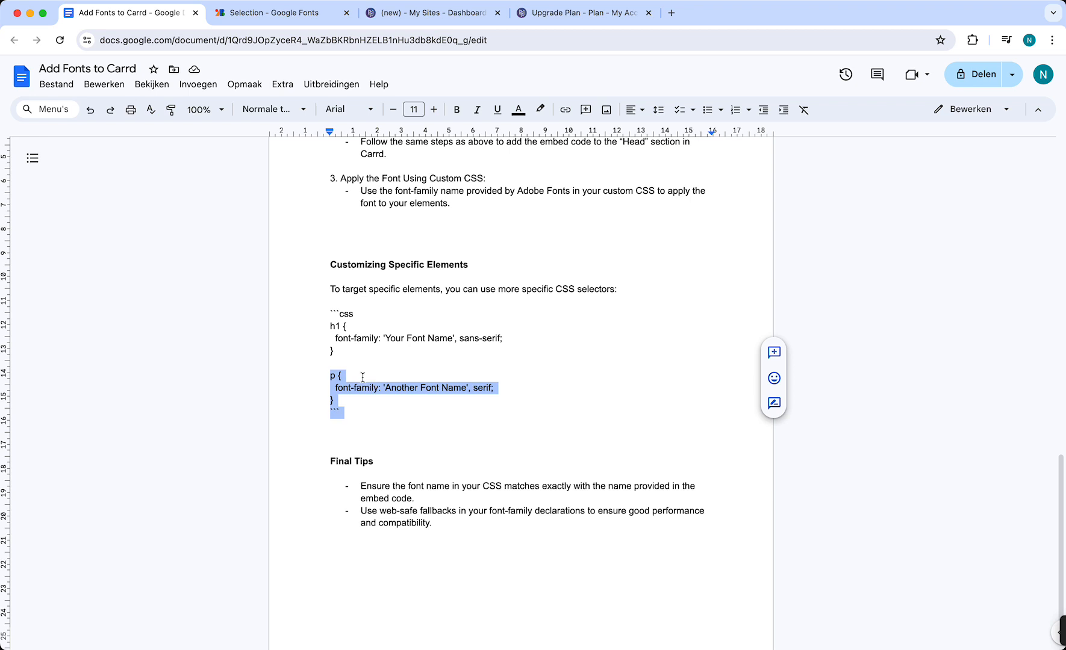
left_click(388, 387)
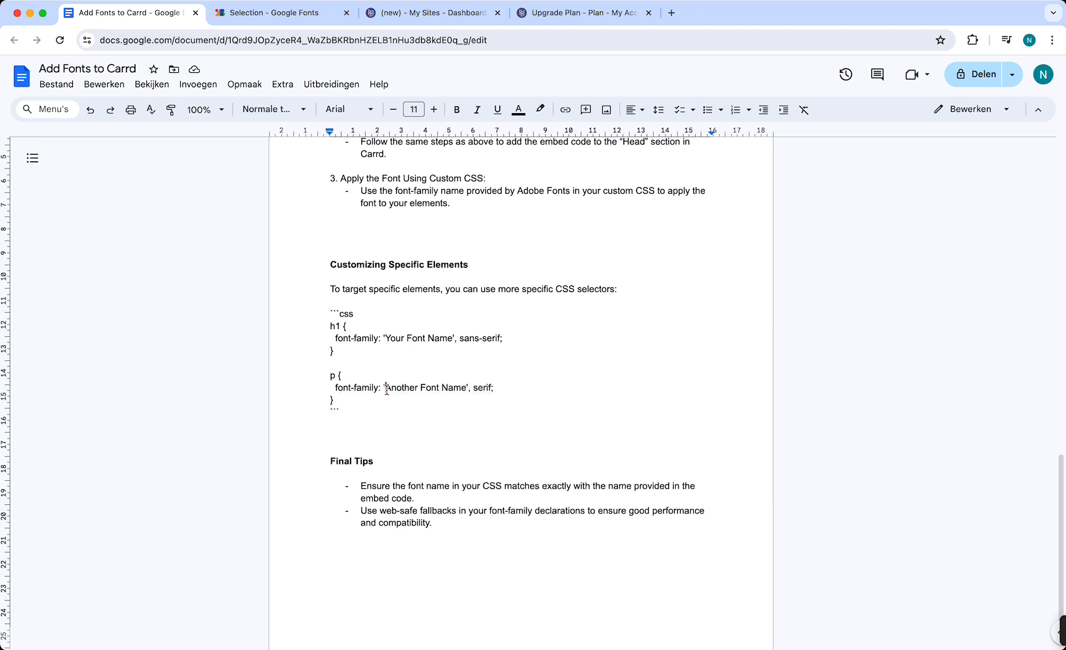
left_click(383, 338)
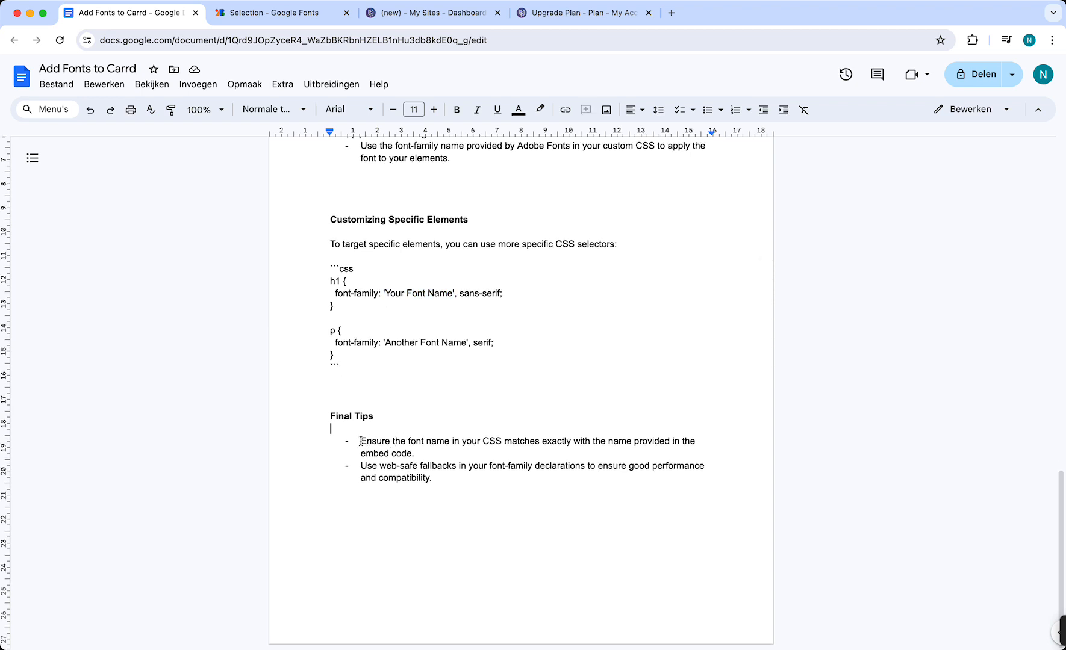
left_click_drag(361, 441, 421, 453)
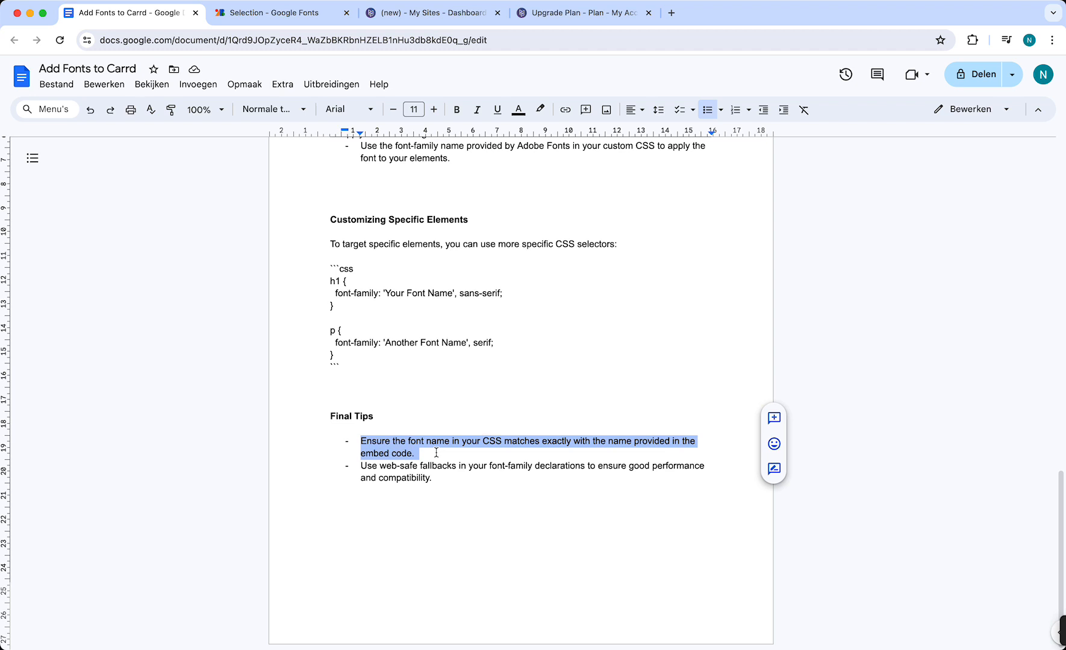
mouse_move(325, 164)
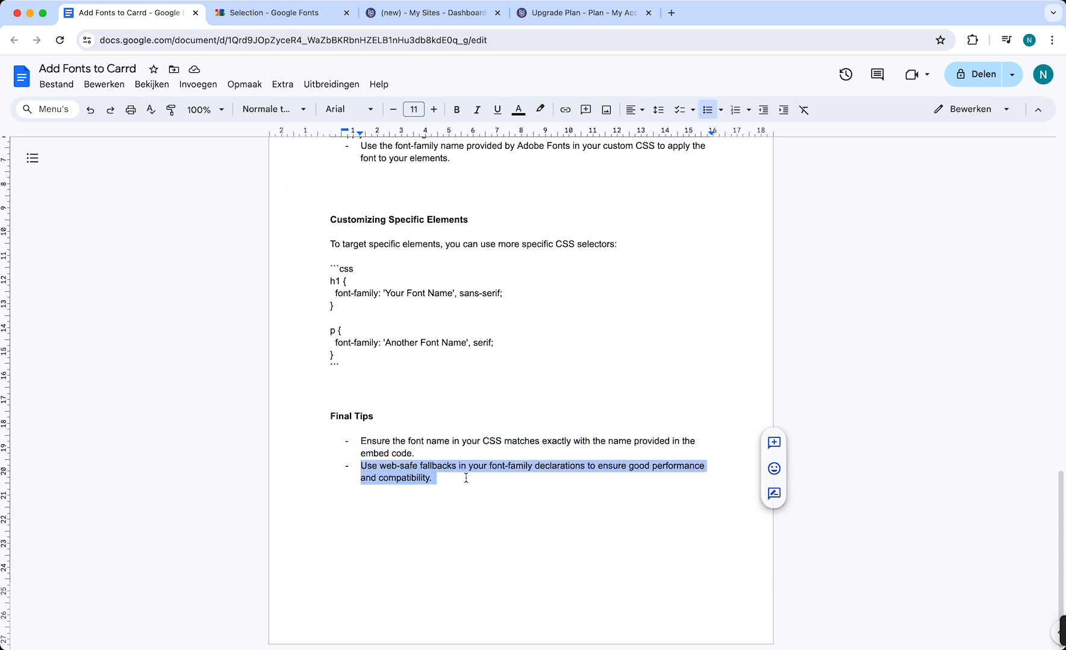
mouse_move(488, 479)
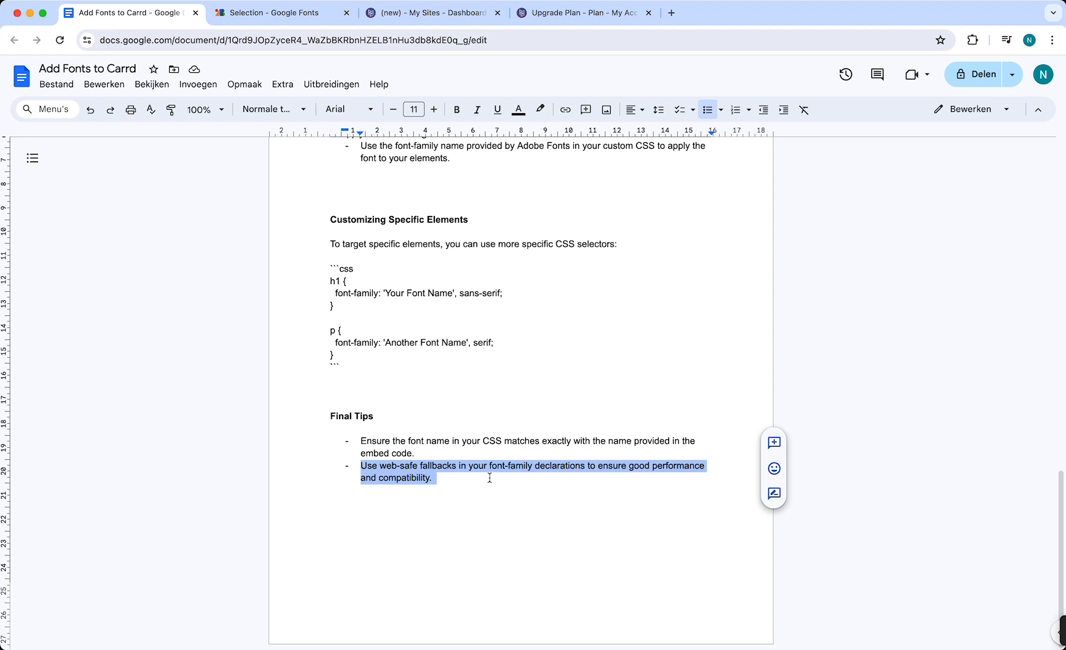
mouse_move(422, 410)
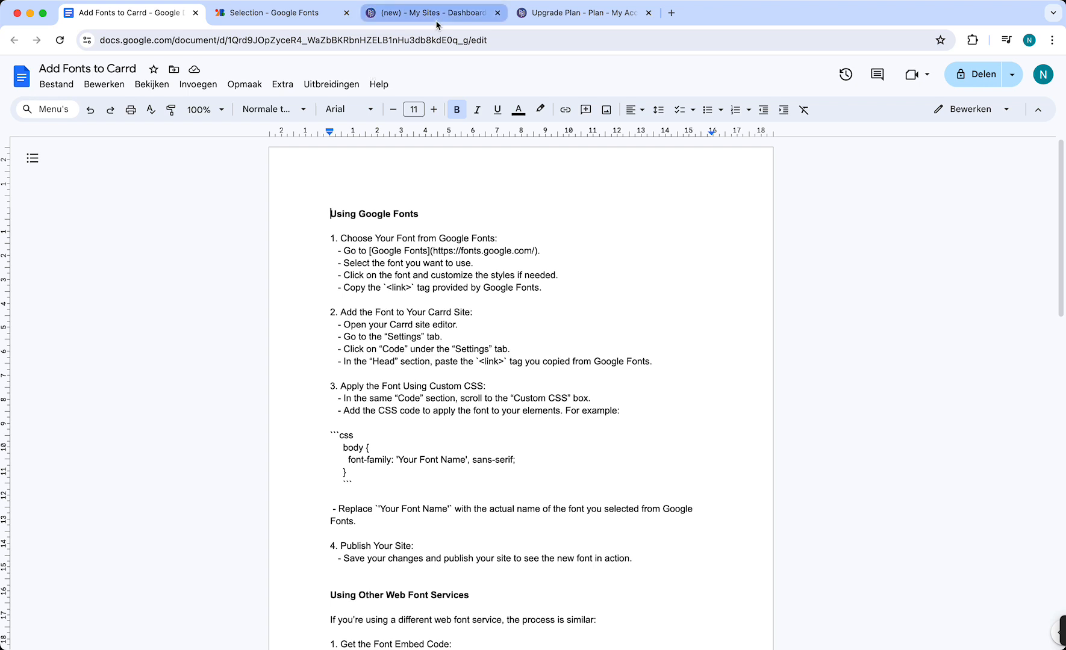
mouse_move(438, 24)
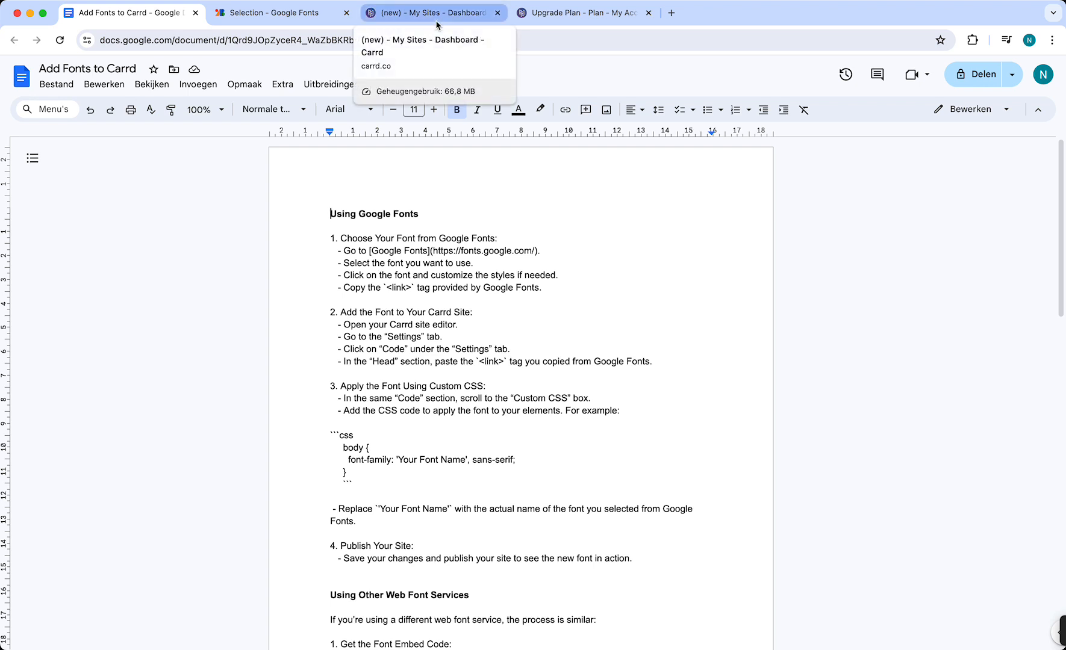